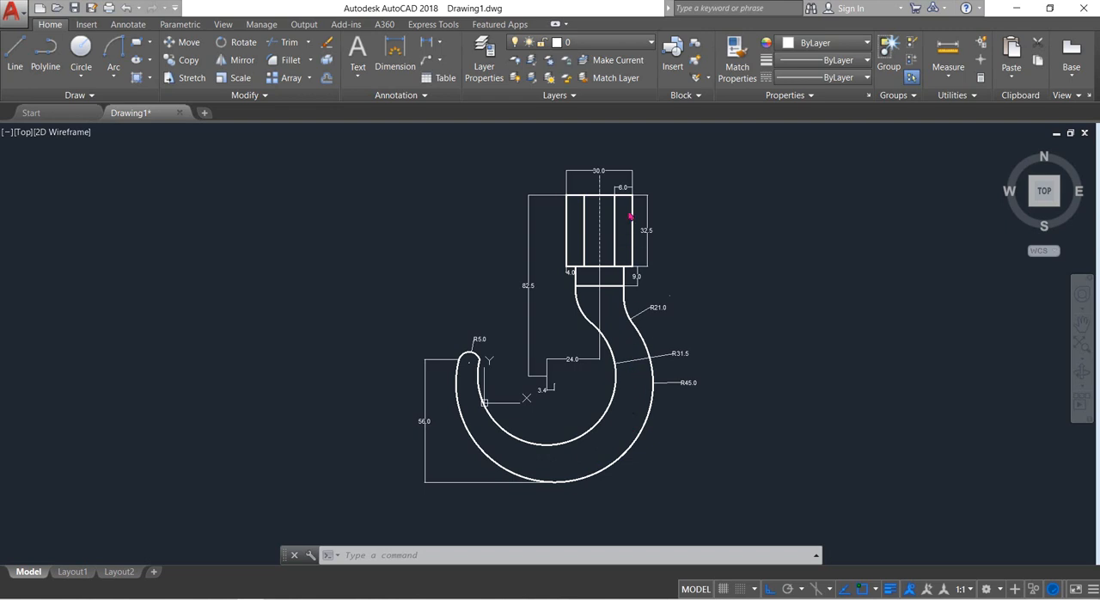
mouse_move(763, 350)
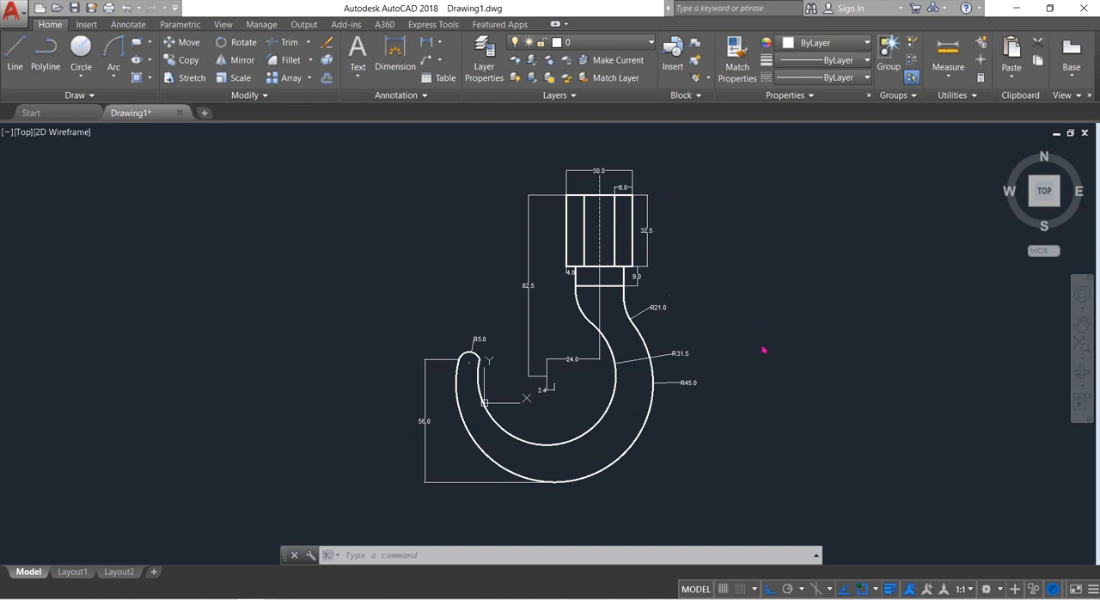
mouse_move(592, 461)
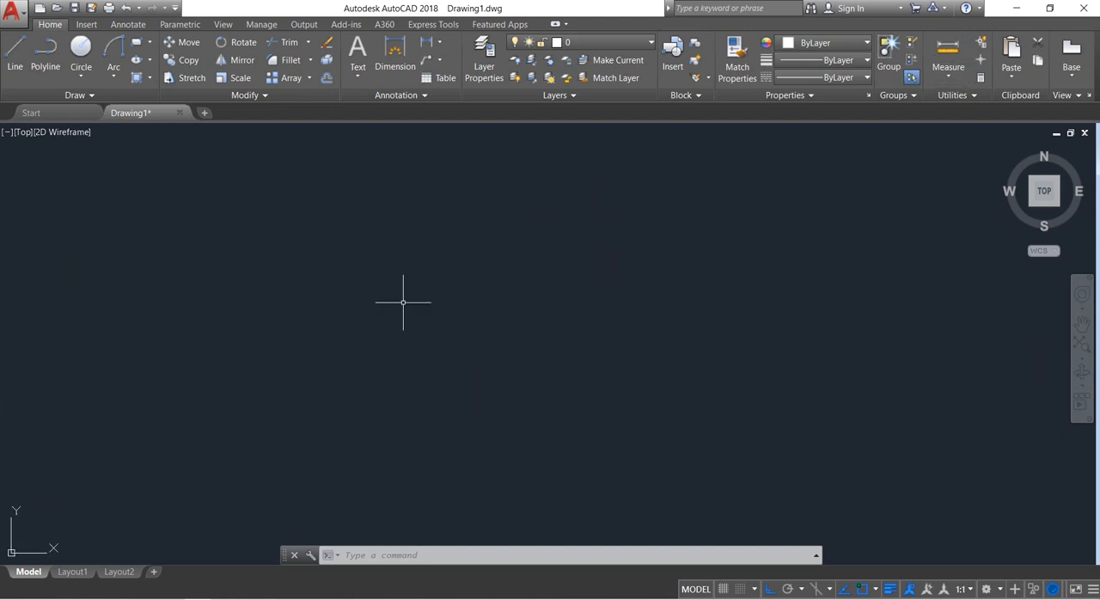
mouse_move(446, 291)
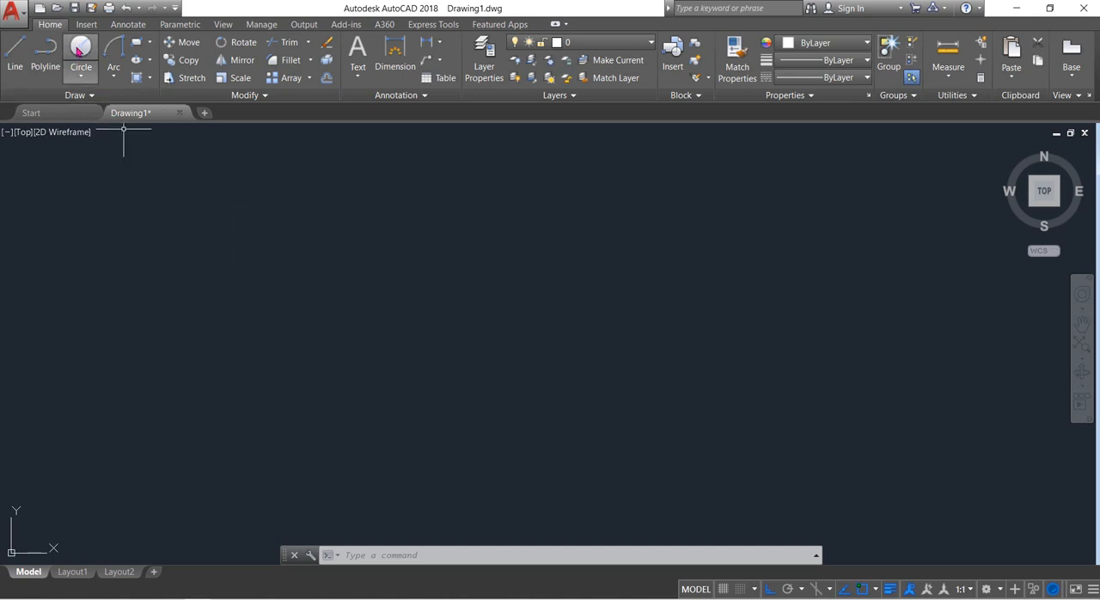
Draw a circle of radius 31.5
left_click(80, 55)
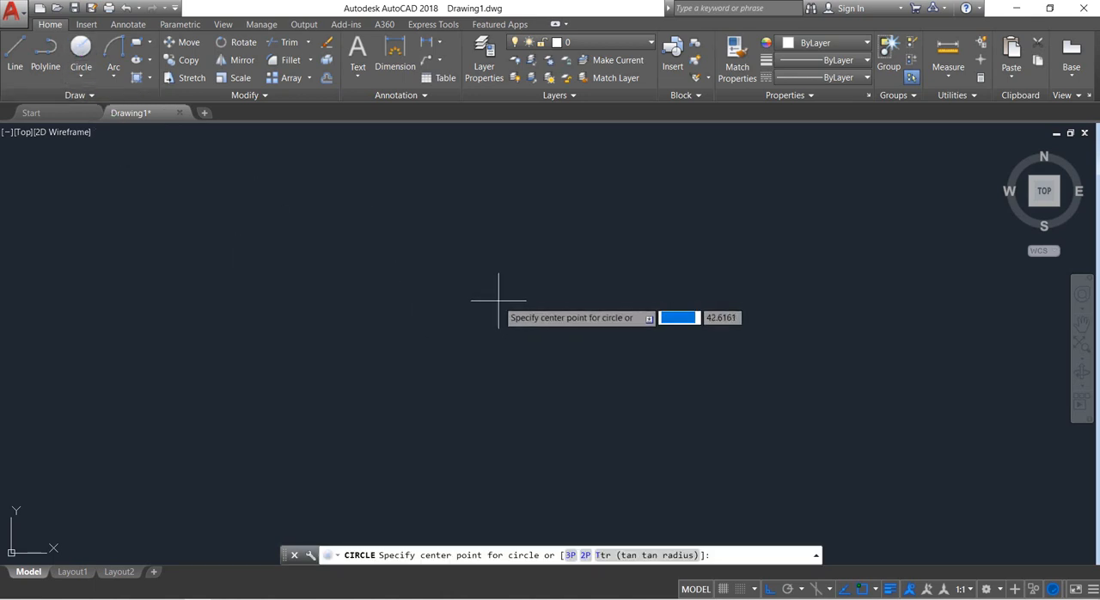
left_click(498, 300)
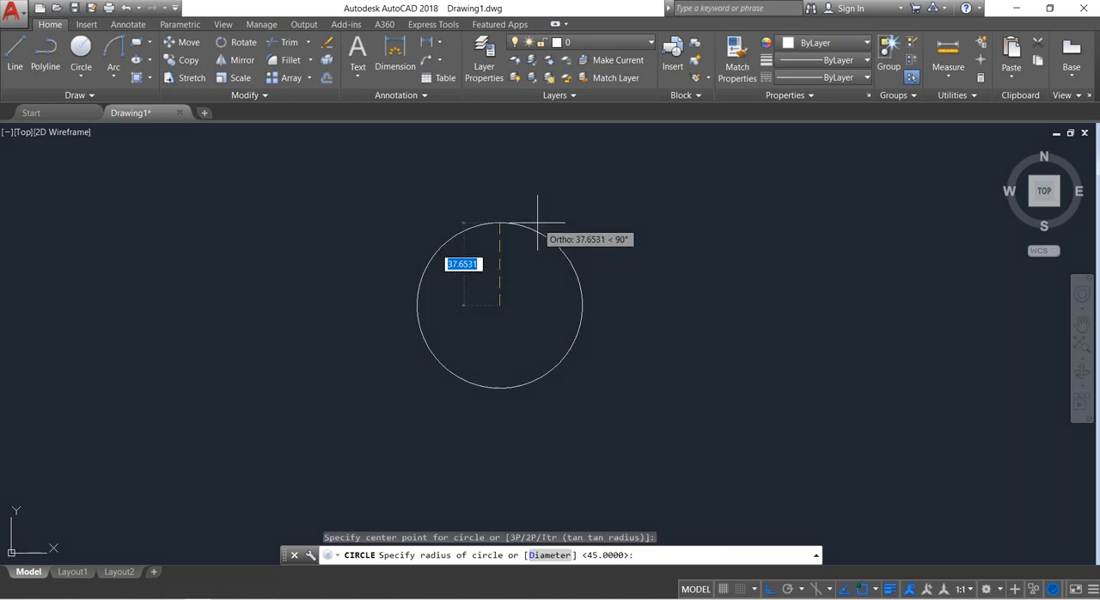
type("31.")
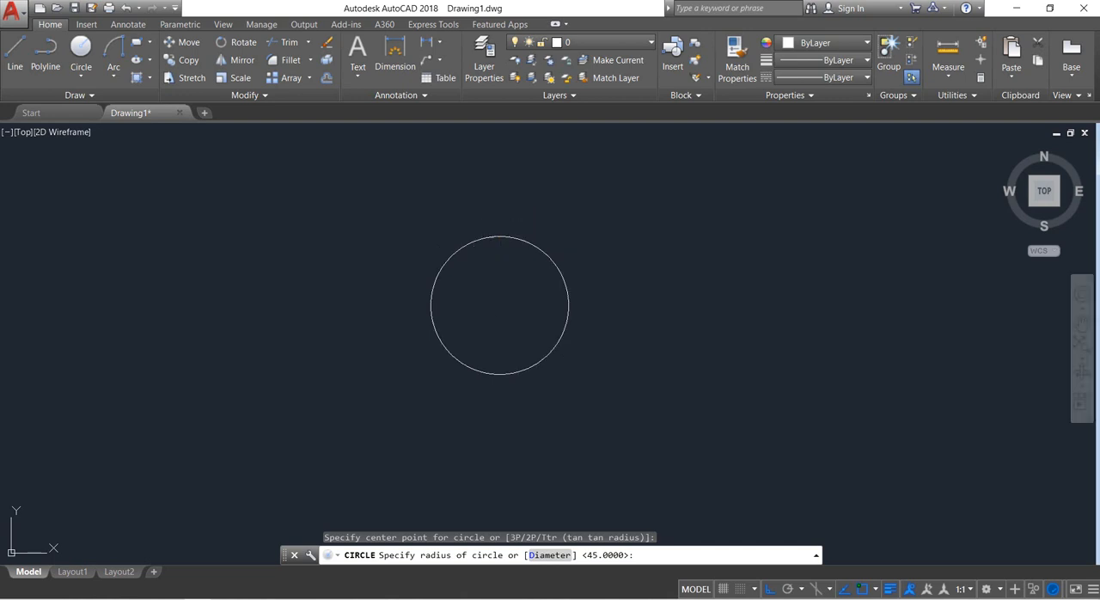
type("31.5")
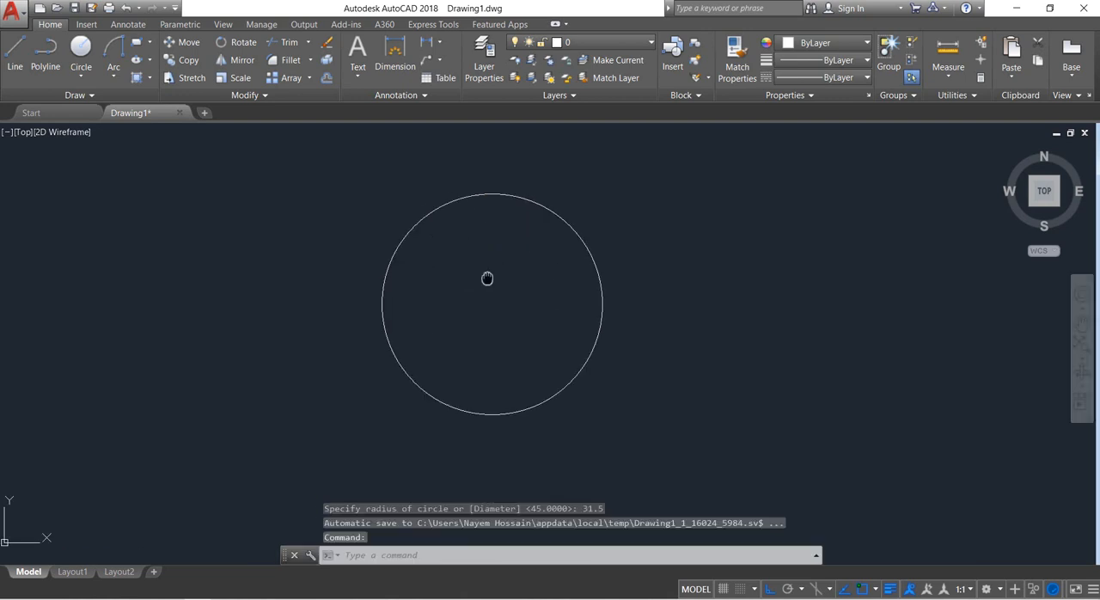
Draw a right-angled marker from the circle centre: 3.5 right, then 3.5 down
left_click(13, 65)
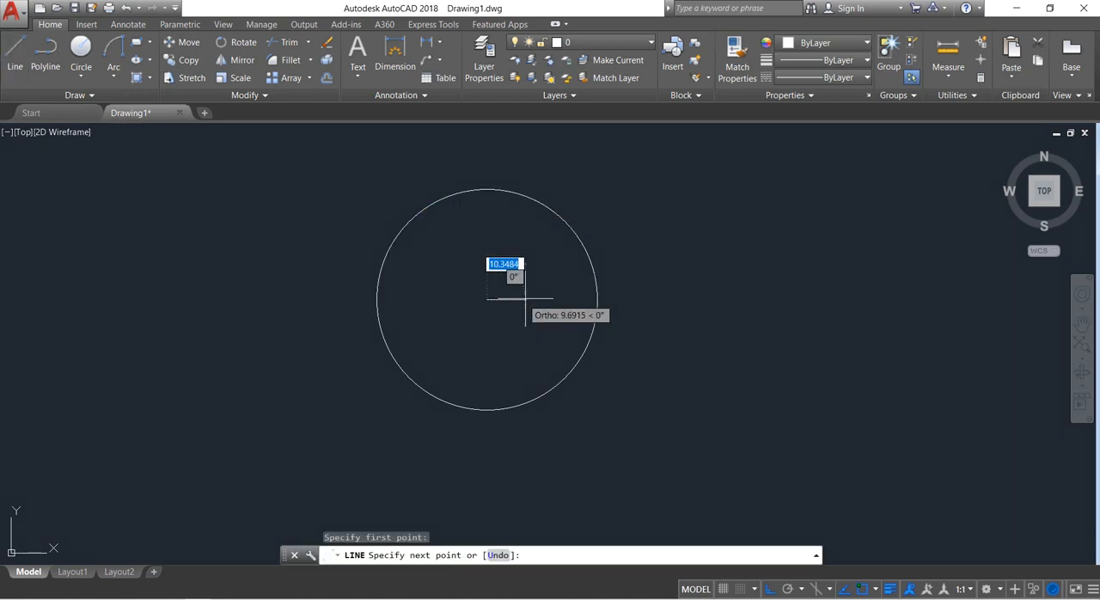
type("3")
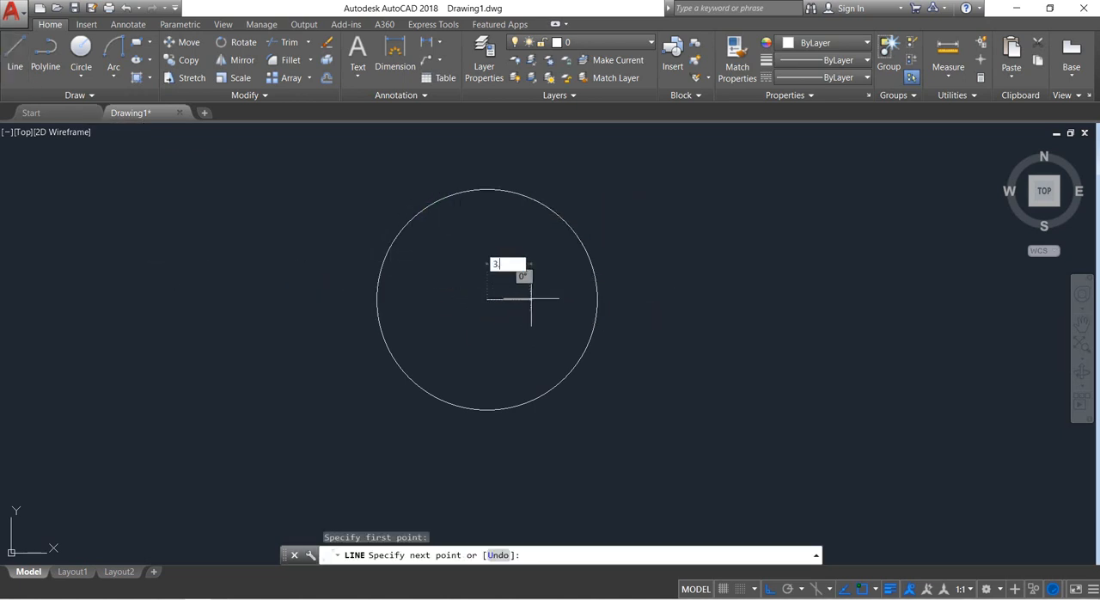
type(".5")
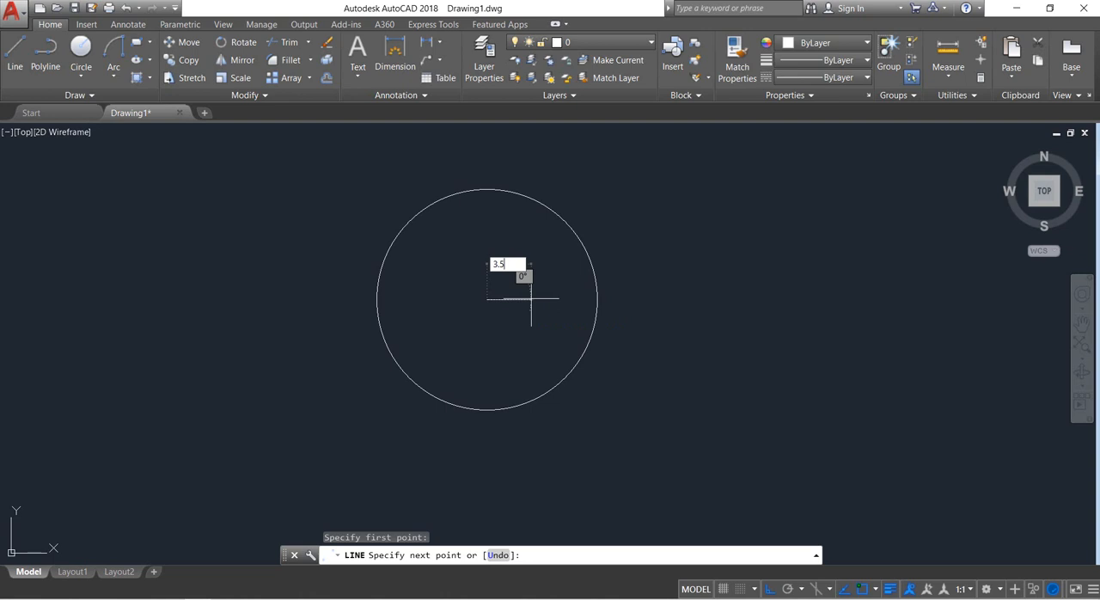
key("Enter")
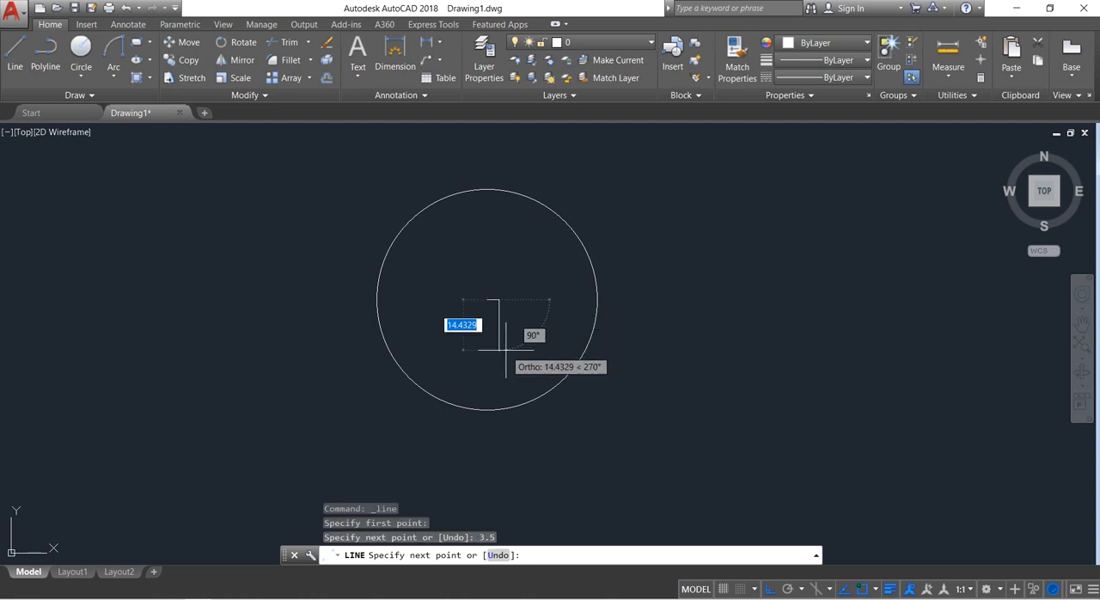
type("3.")
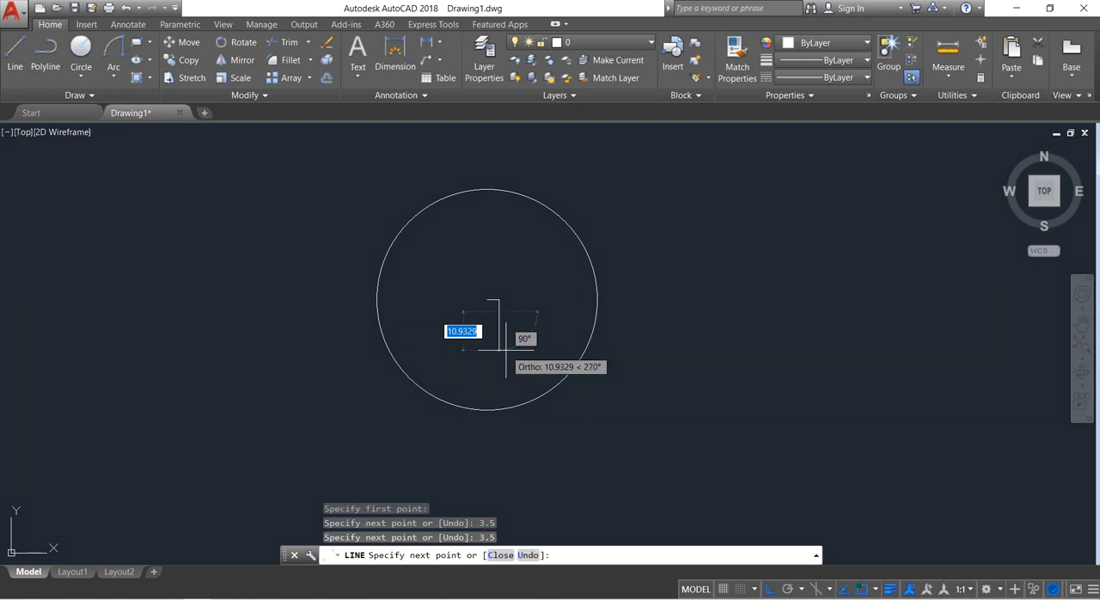
key("Enter")
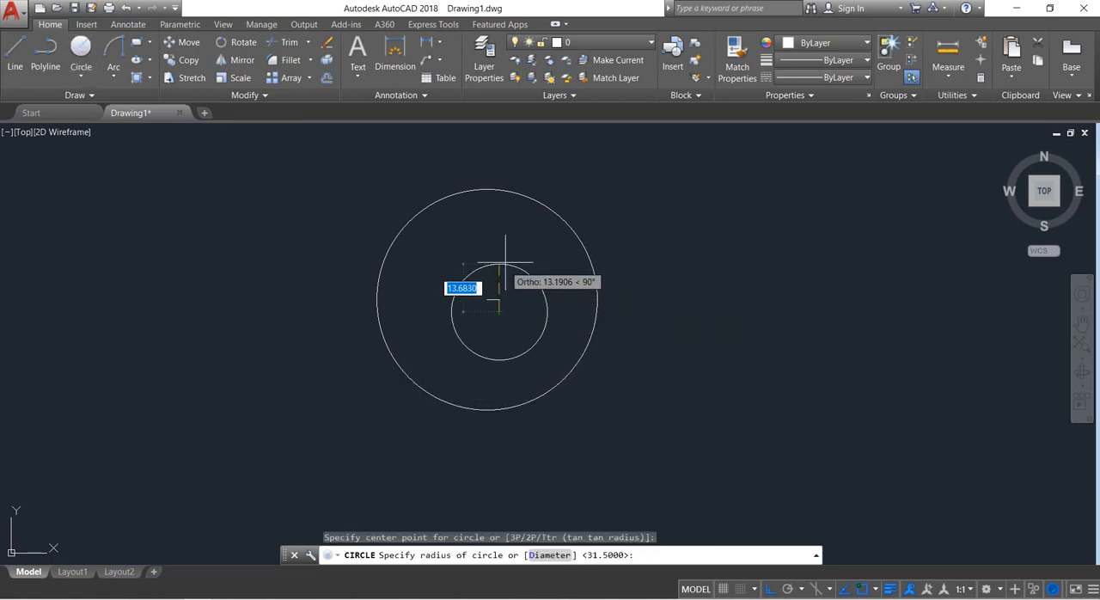
mouse_move(507, 258)
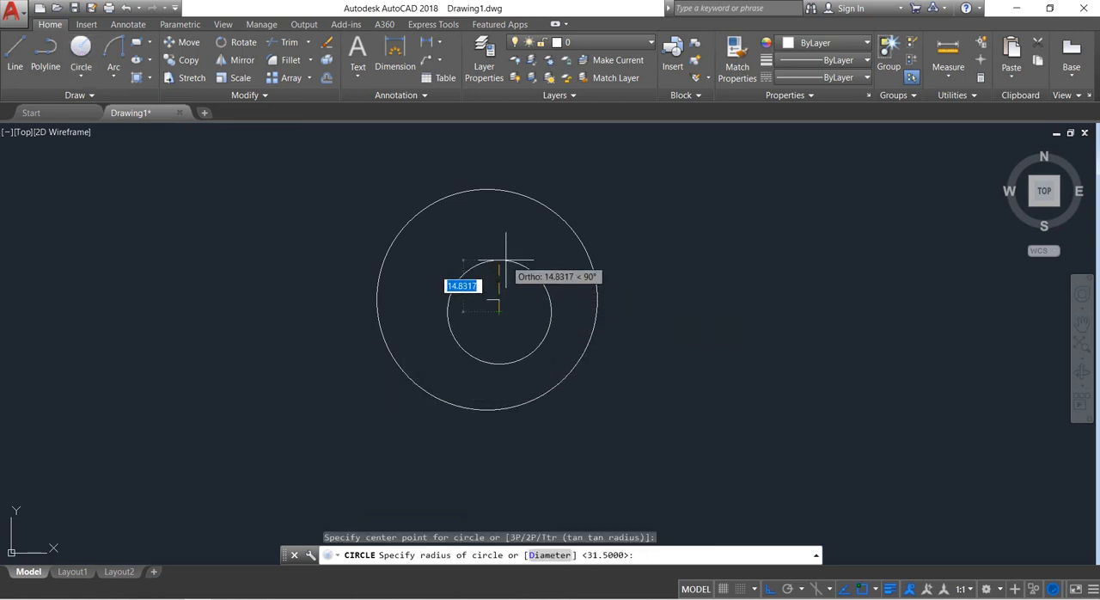
Draw a radius 45 circle concentric with the 31.5 circle
type("45")
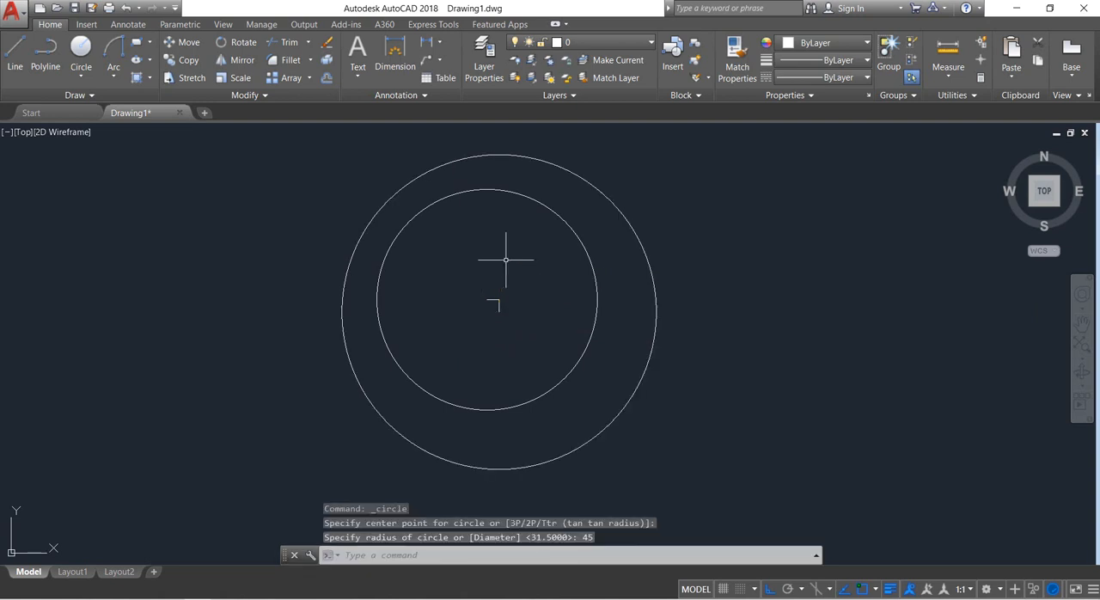
left_click_drag(506, 259, 556, 334)
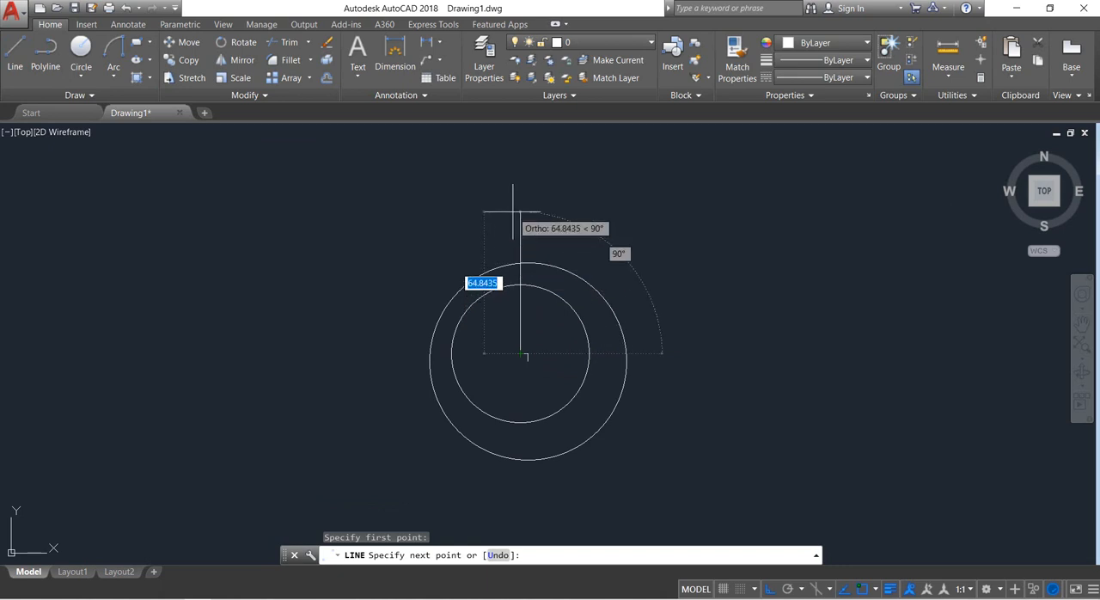
Draw guide lines 82.5 up and 24 across, then the 32-unit shank rectangle
type("82.5")
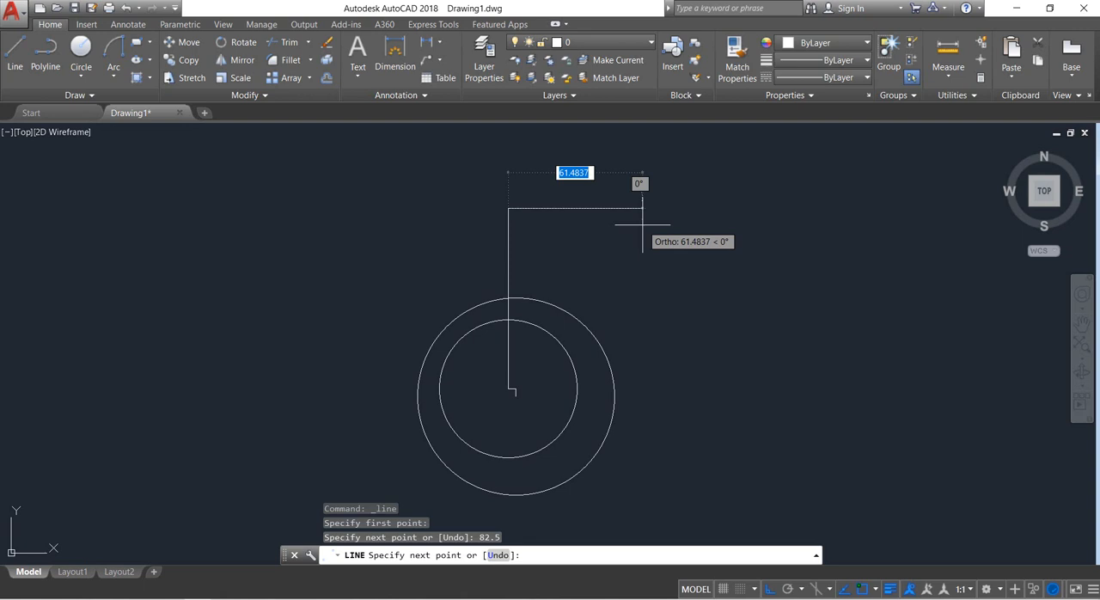
type("24")
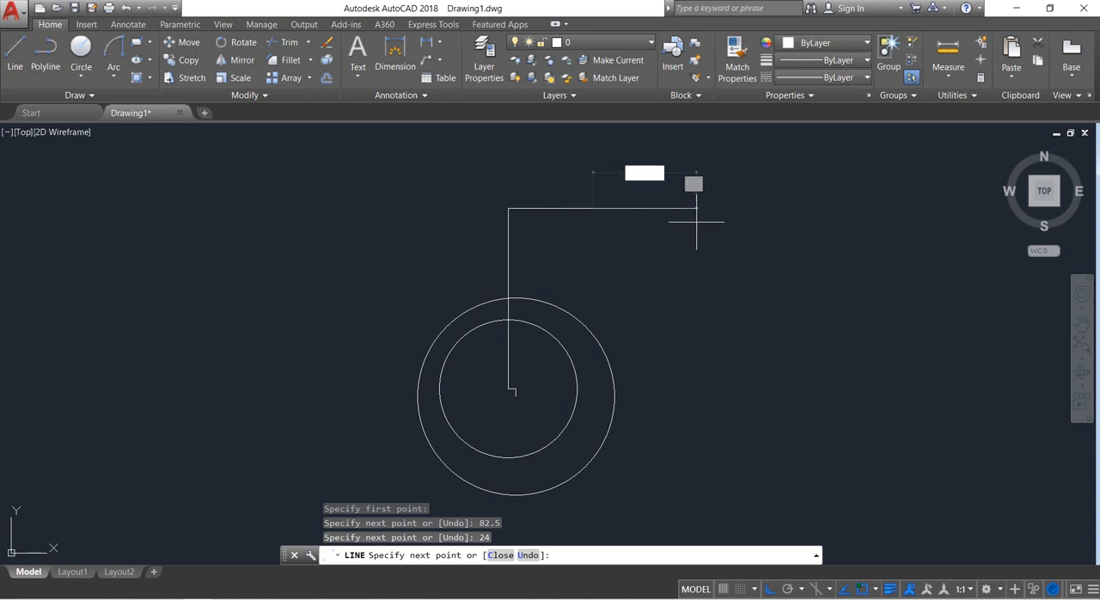
mouse_move(628, 323)
type("15")
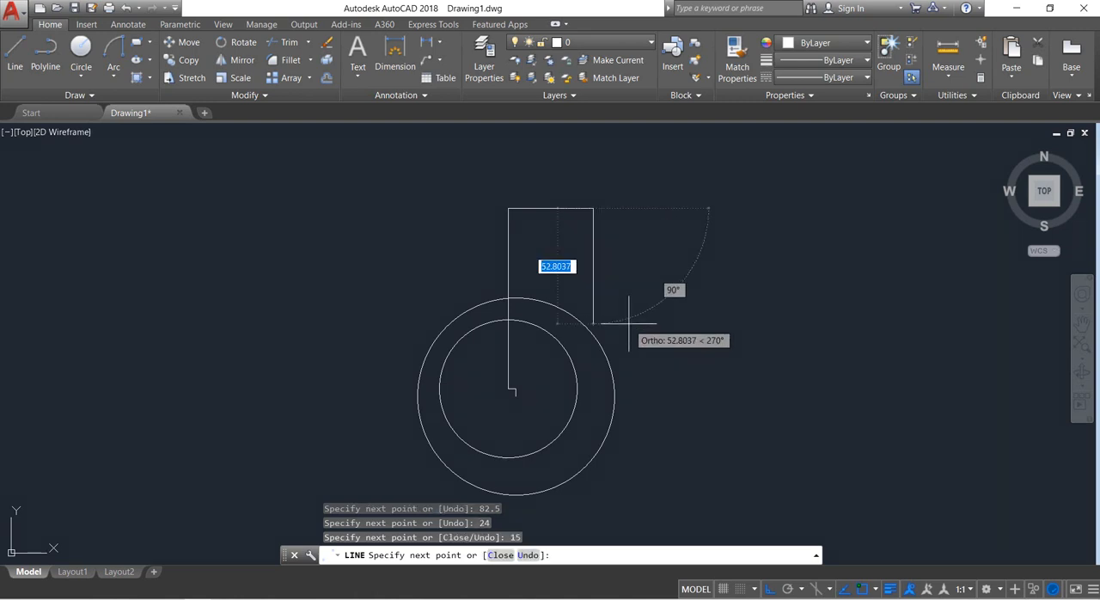
type("32")
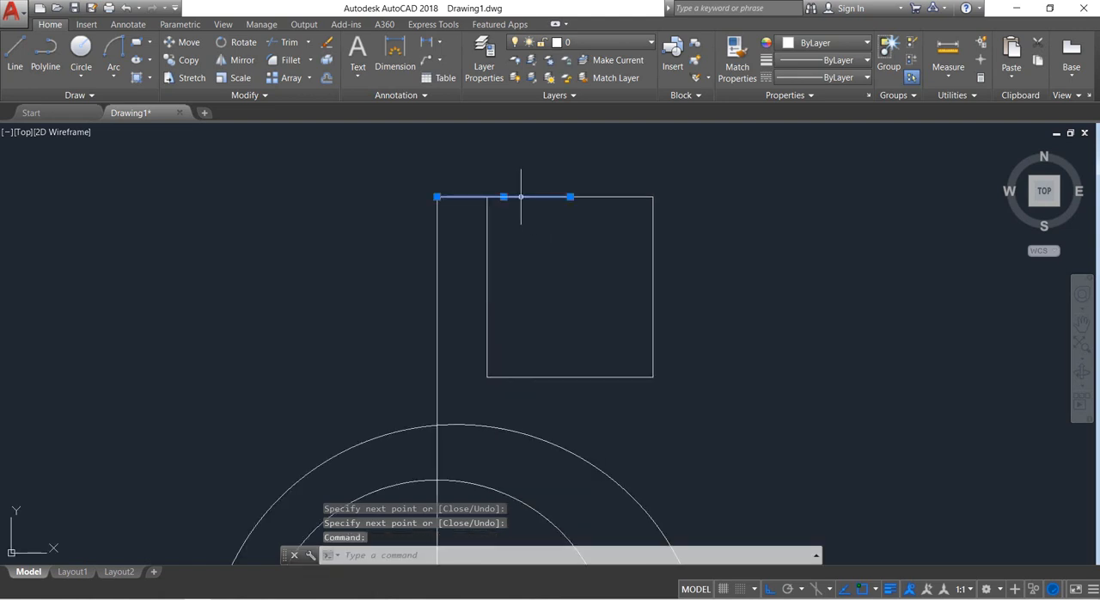
Erase the construction guide lines, leaving only the rectangular shank outline
key("Delete")
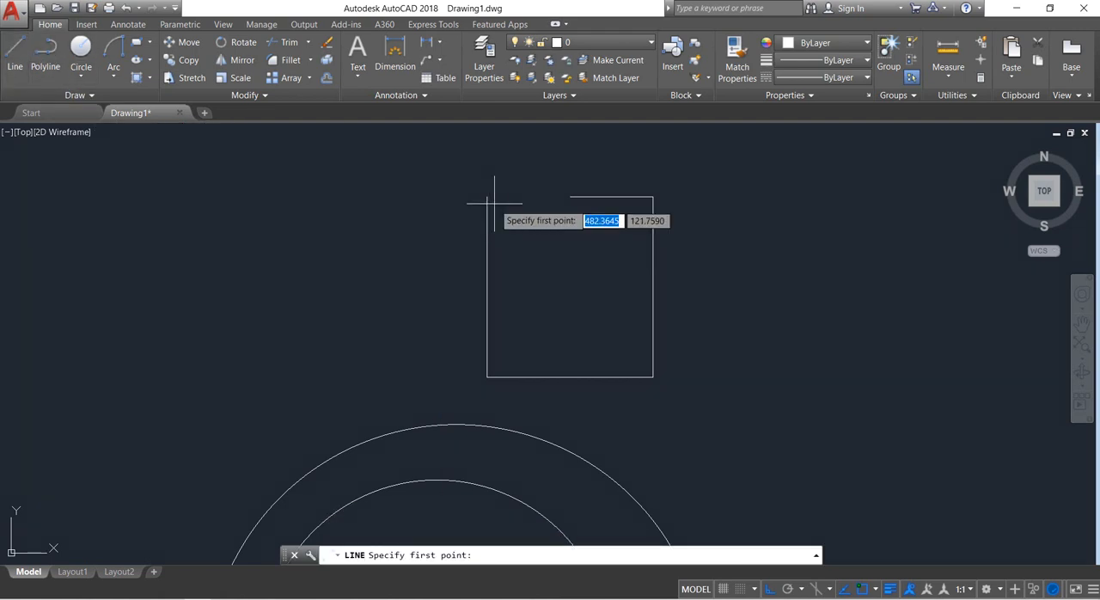
left_click(569, 199)
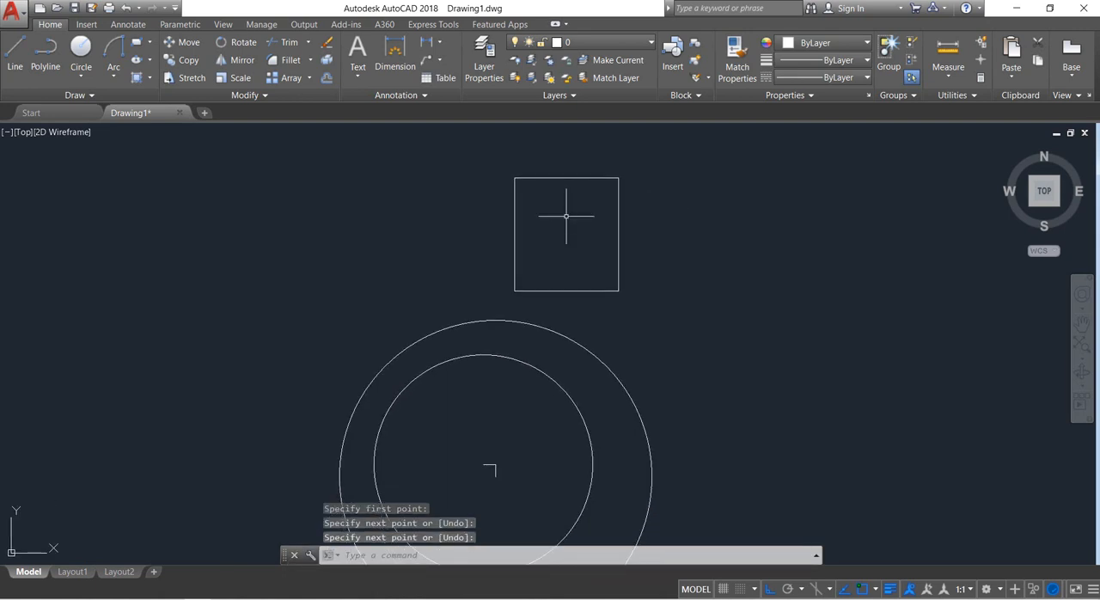
mouse_move(562, 258)
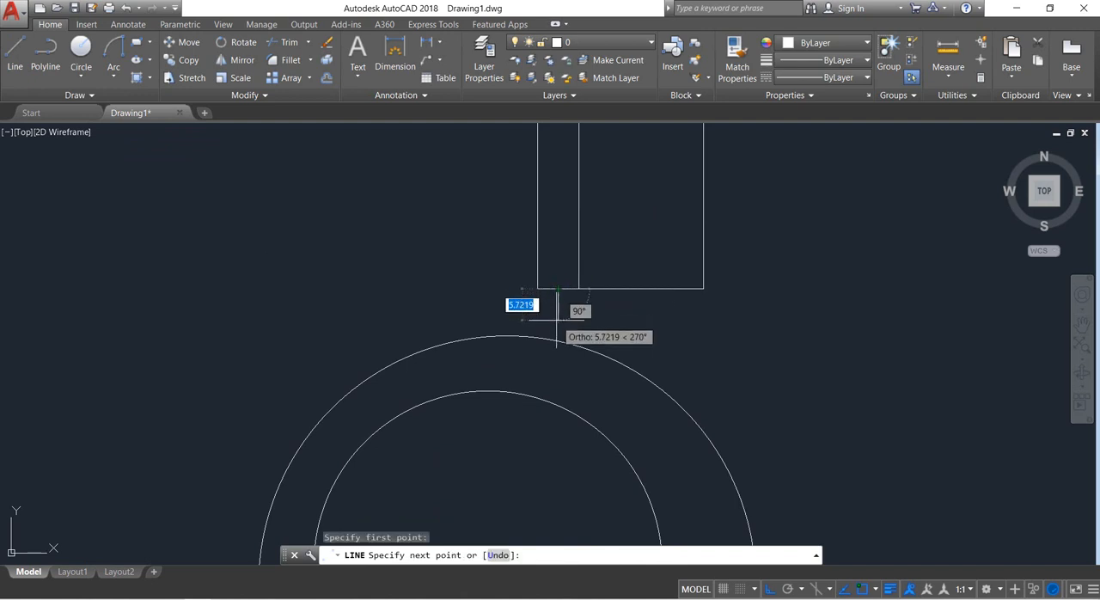
Add mirrored inner shank lines and a 9-unit neck rectangle below the shank
type("9")
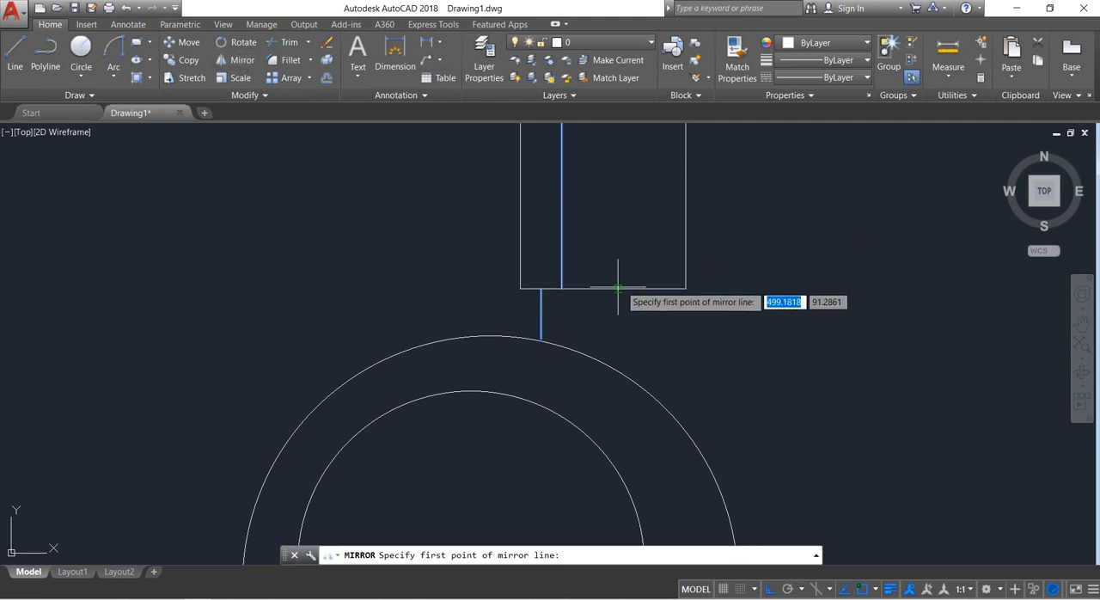
left_click(610, 210)
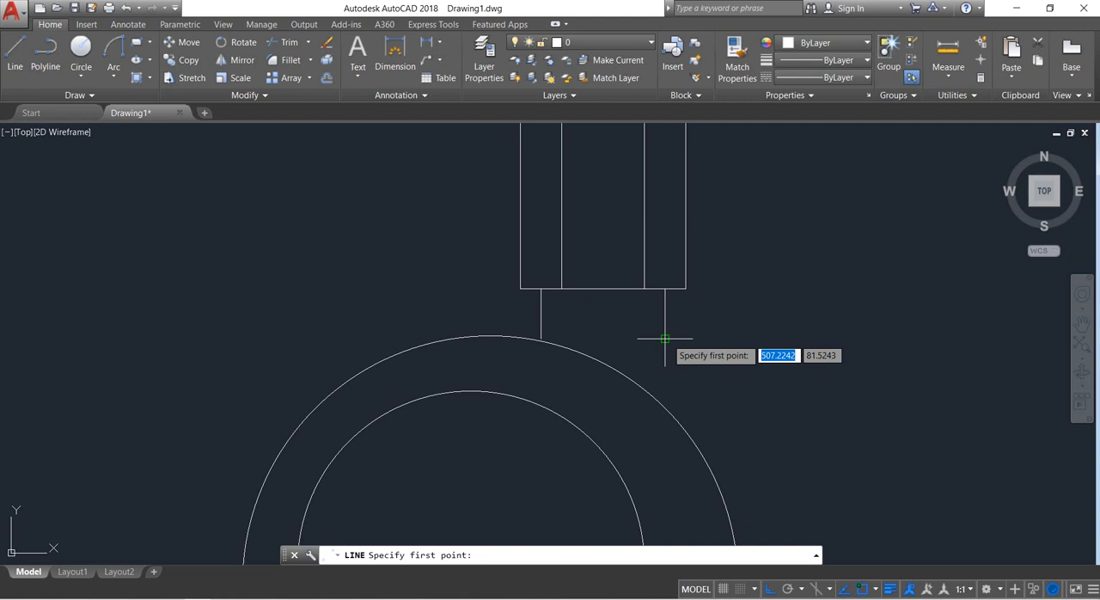
left_click(663, 339)
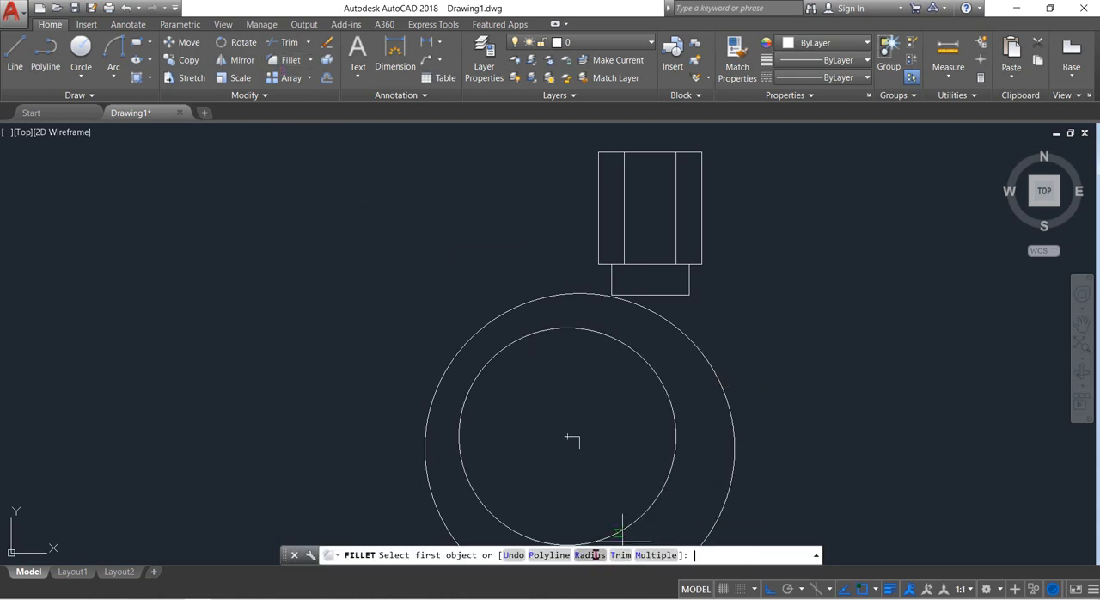
Fillet both neck edges into the outer 45 circle with radius 21
type("R")
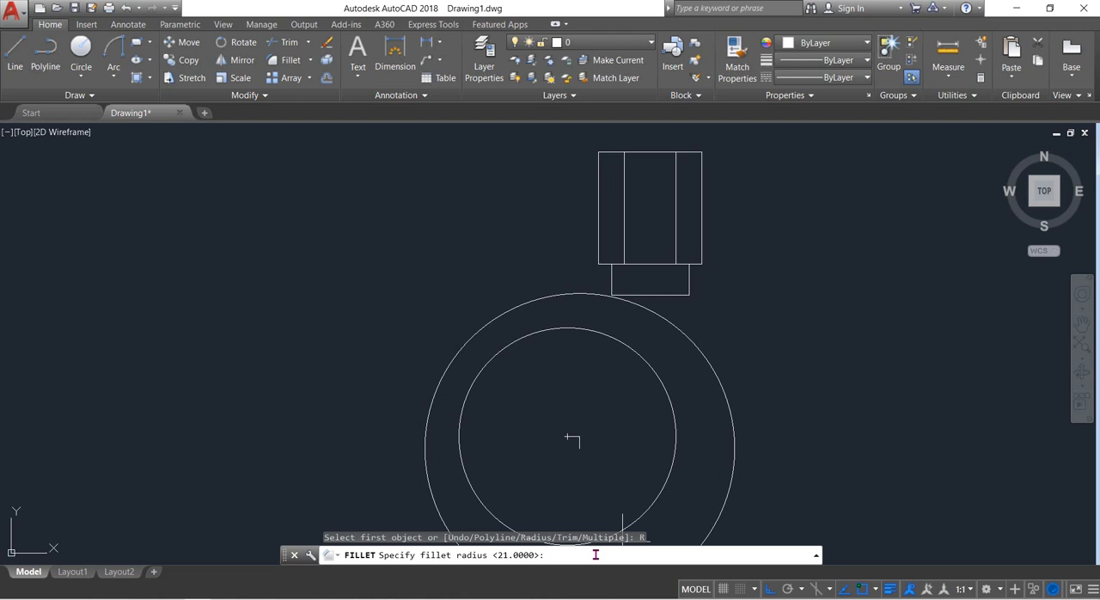
type("21")
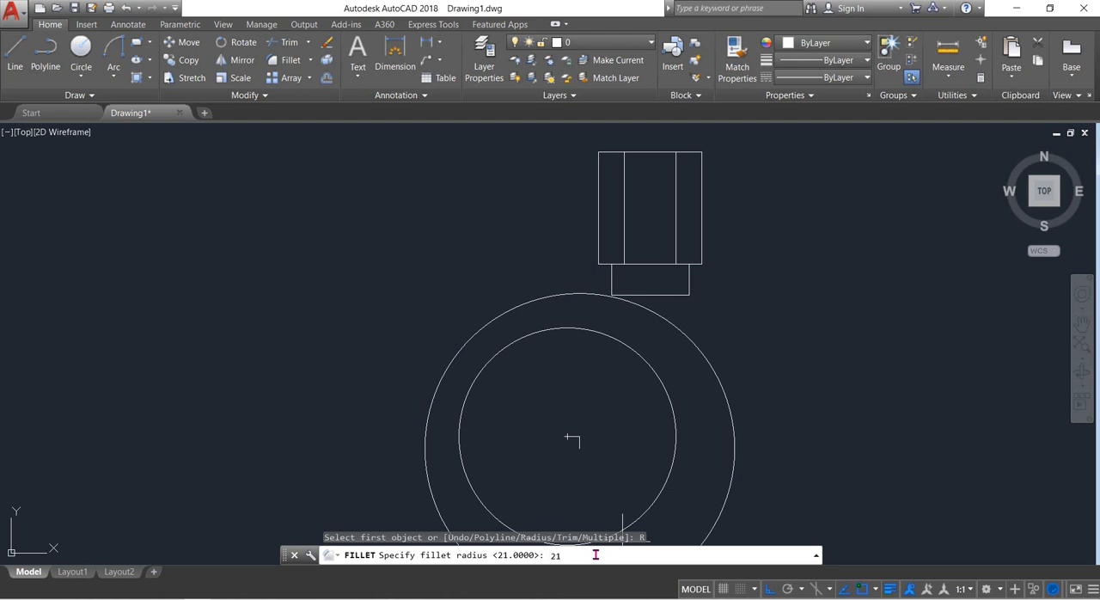
key("enter")
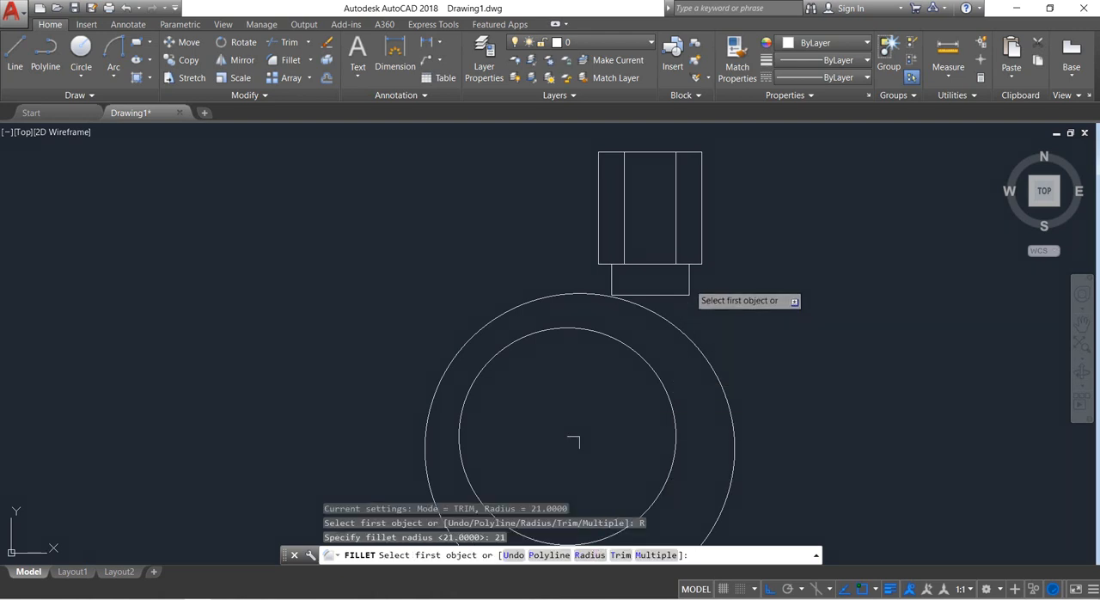
left_click(695, 301)
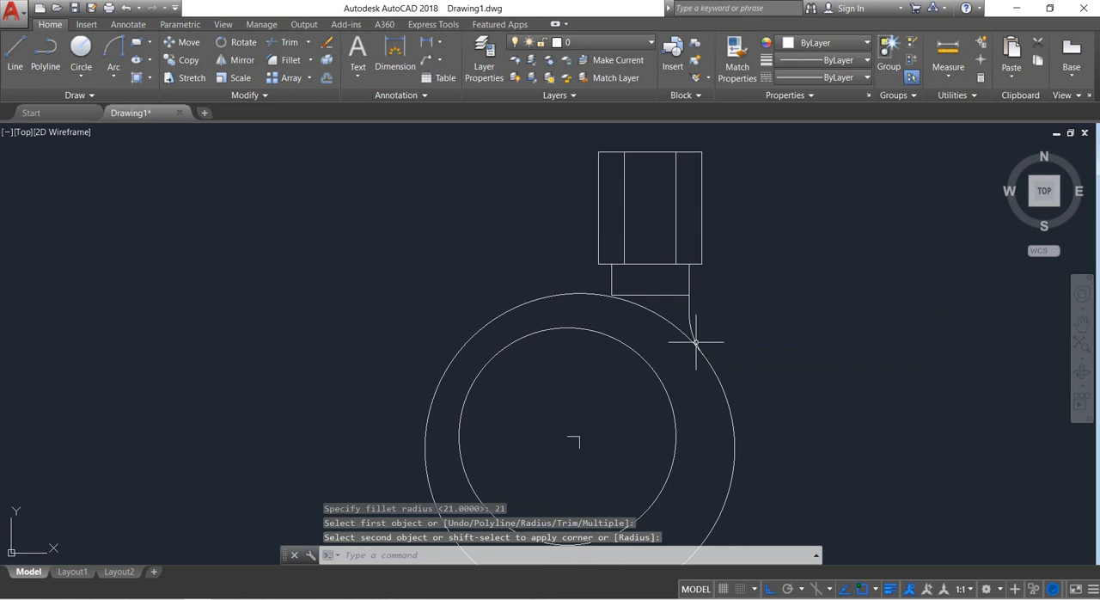
key("Enter")
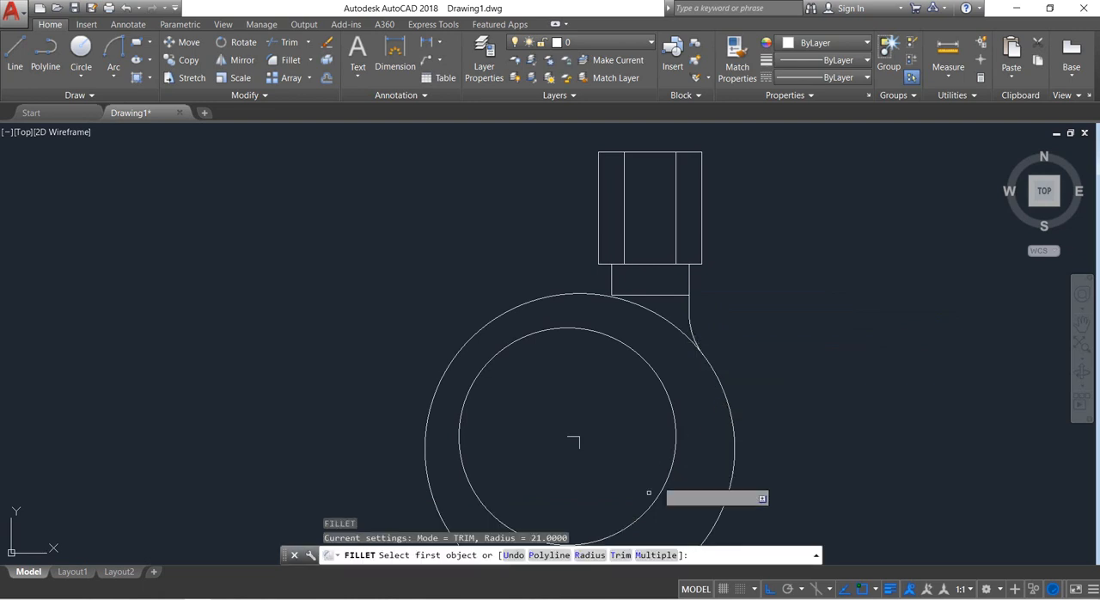
type("R")
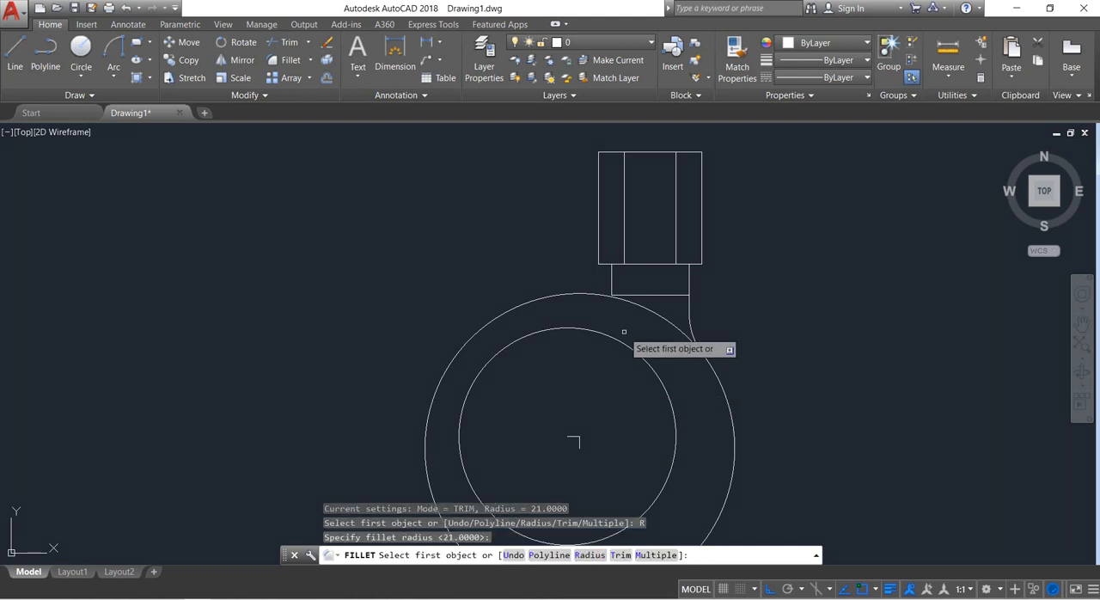
left_click(610, 284)
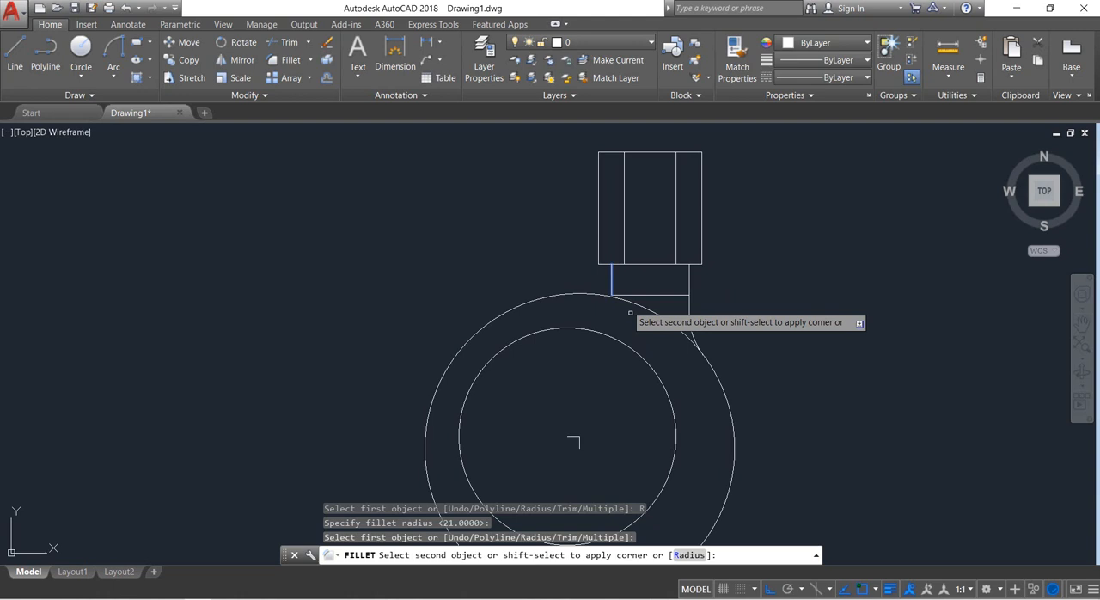
left_click(633, 351)
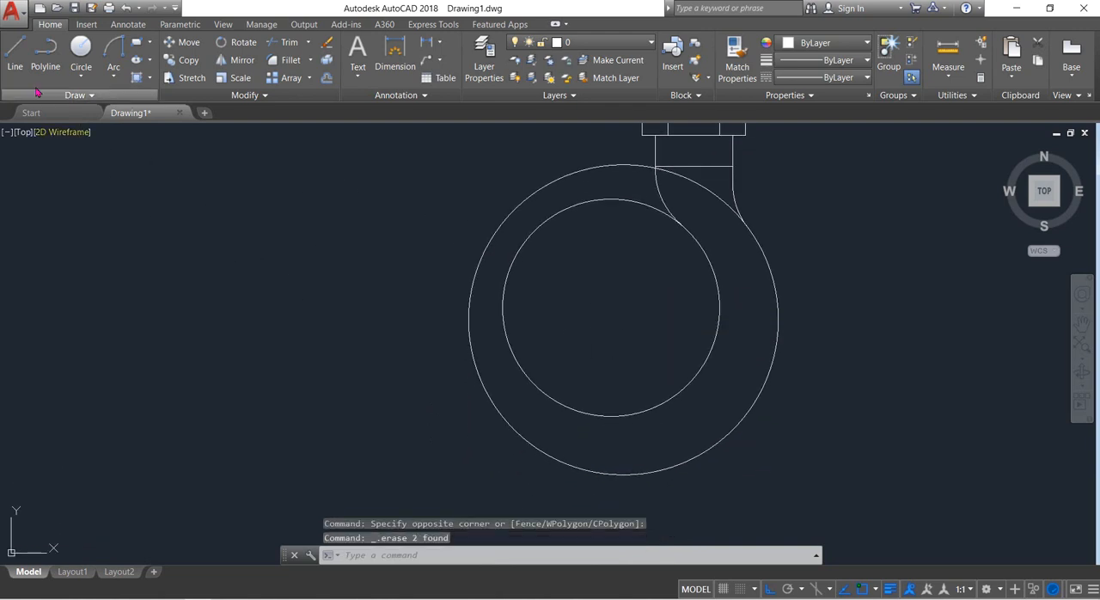
Draw a construction line from the outer circle's bottom and trim the circles open
left_click(14, 54)
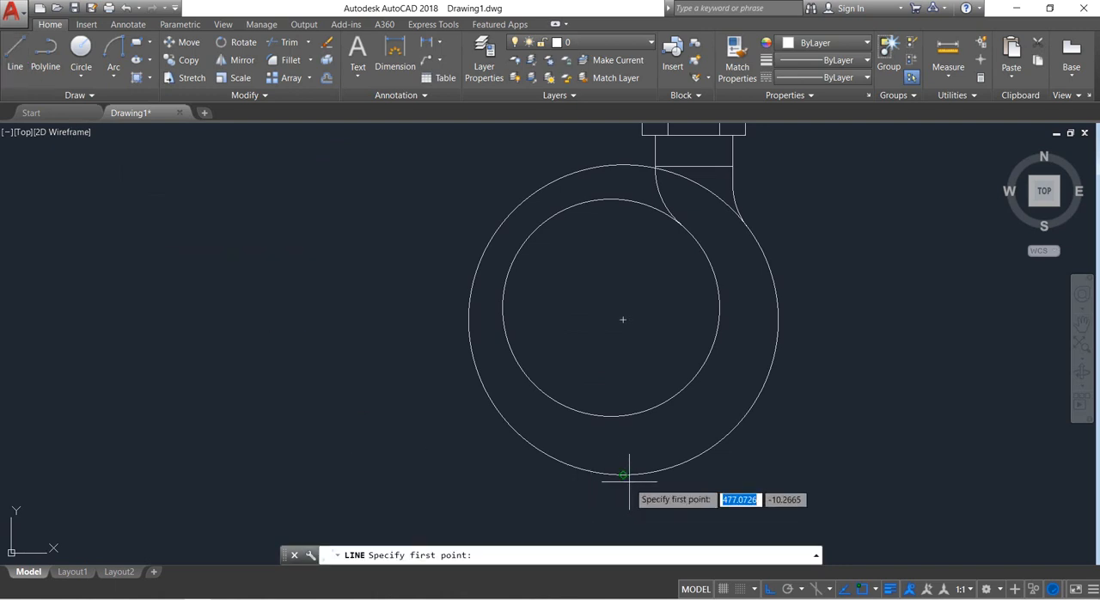
left_click(623, 474)
type("56")
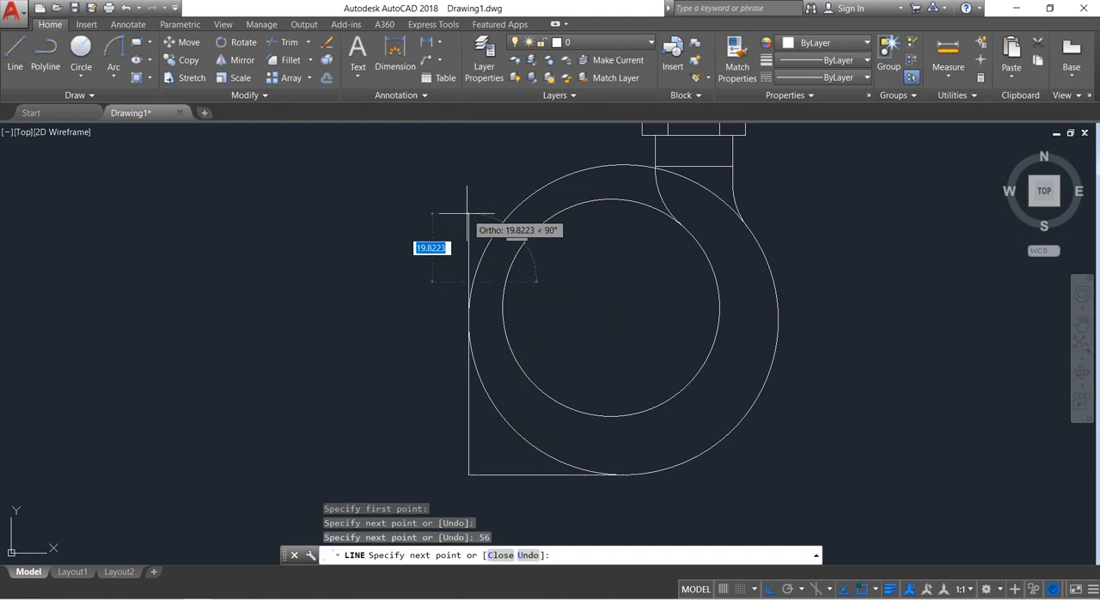
right_click(547, 283)
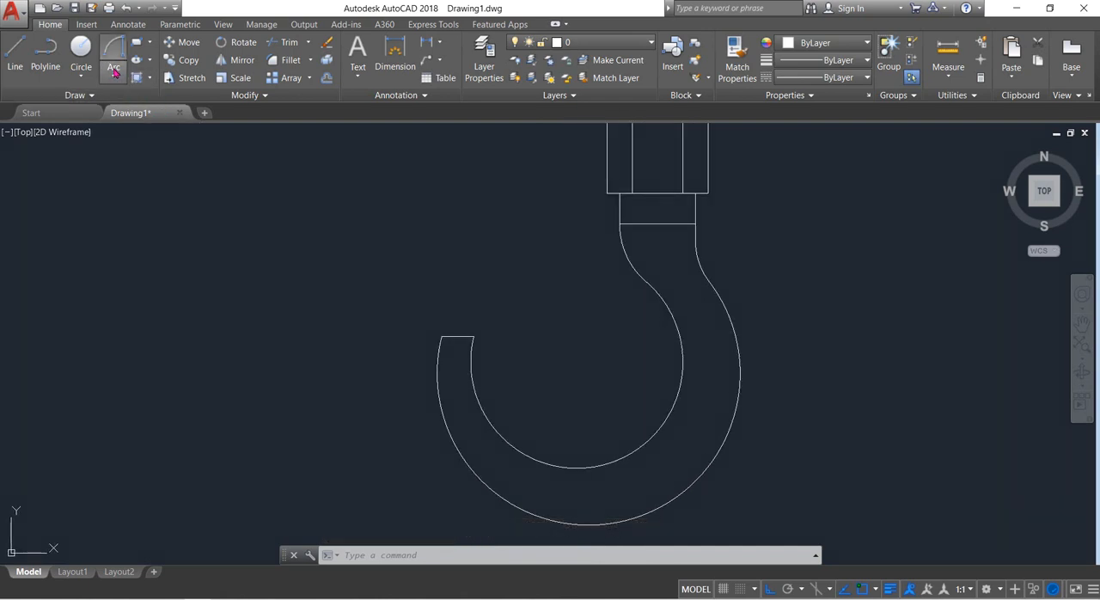
Round off the hook's flat tip with an arc
left_click(113, 53)
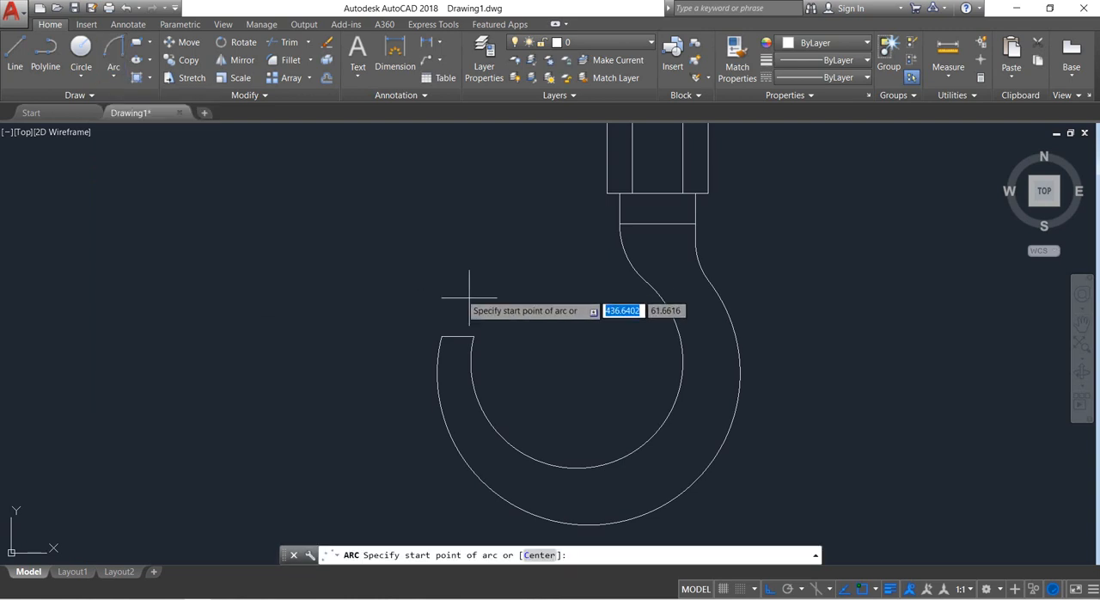
left_click(440, 335)
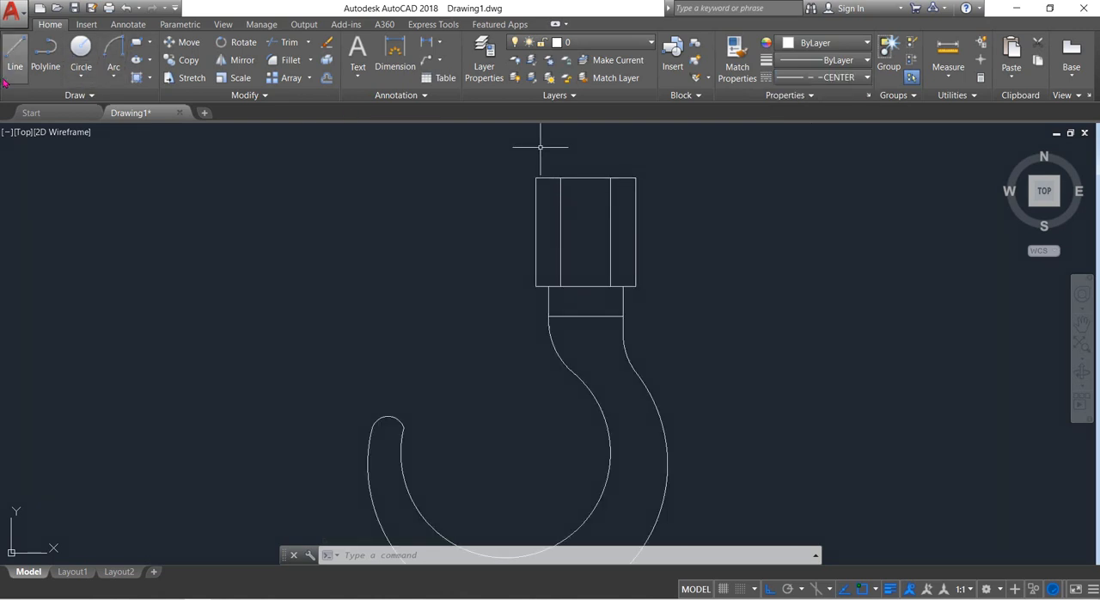
Draw a vertical CENTER-linetype line through the middle of the shank
left_click(13, 53)
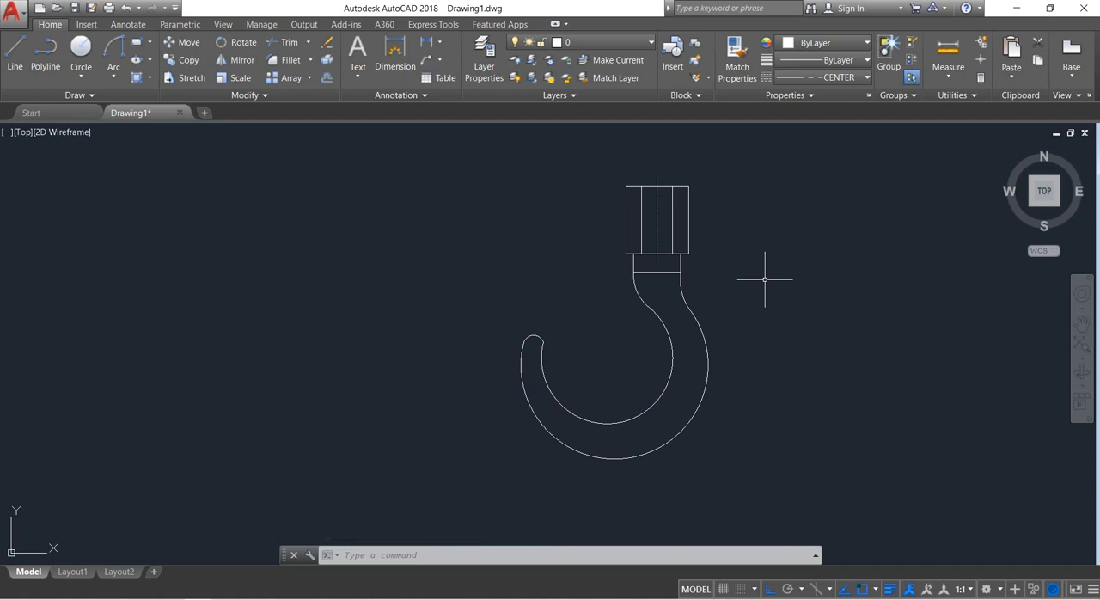
mouse_move(742, 205)
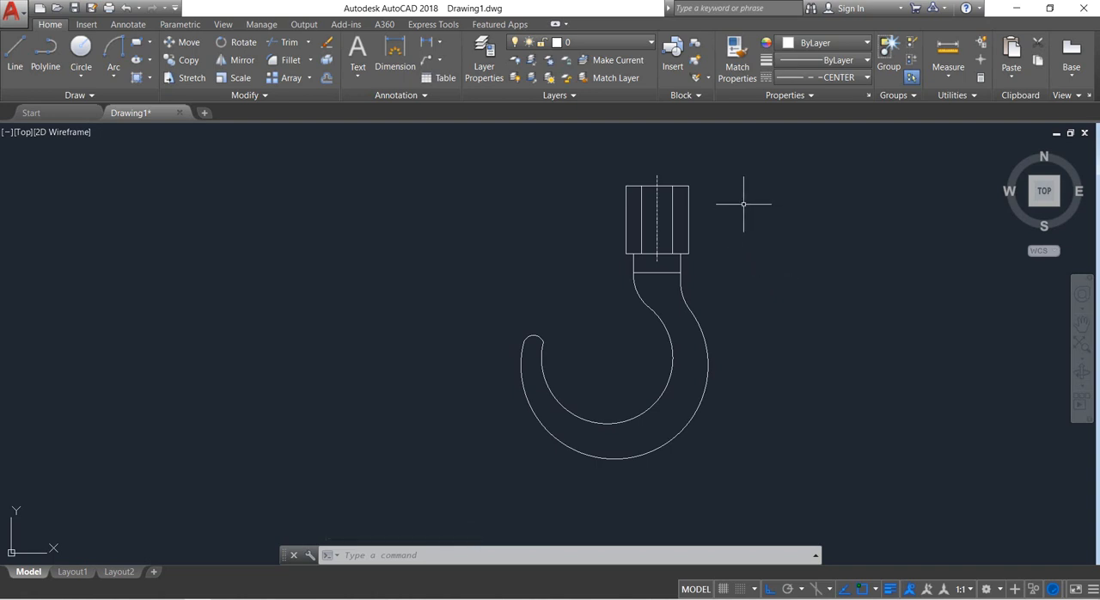
left_click(395, 66)
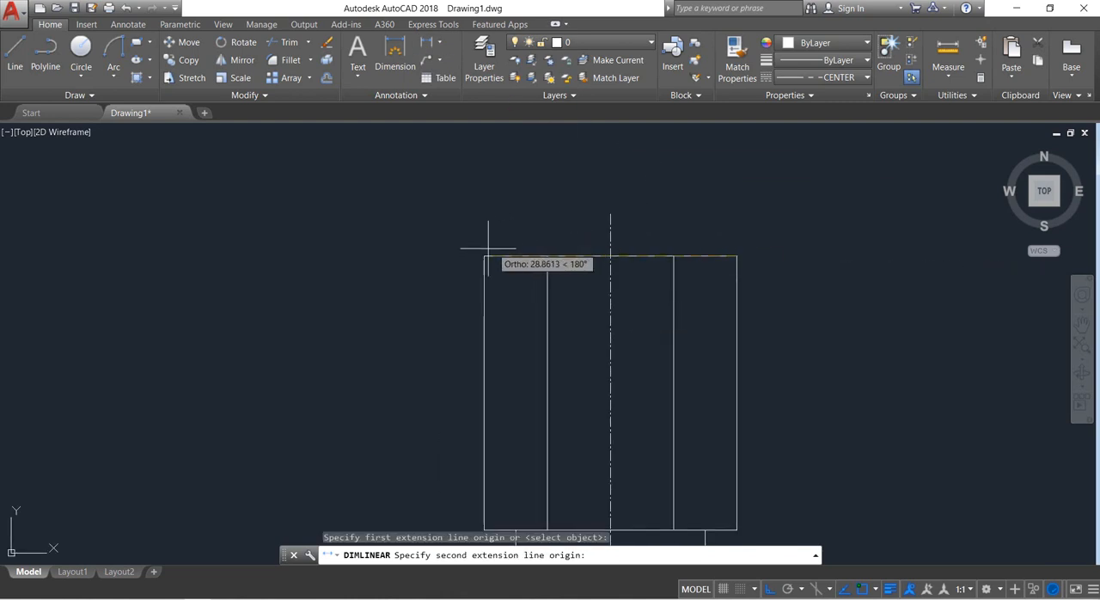
Add linear dimensions 30.0, 7.5, 9.0 and 3.8 to the shank and neck
left_click(610, 262)
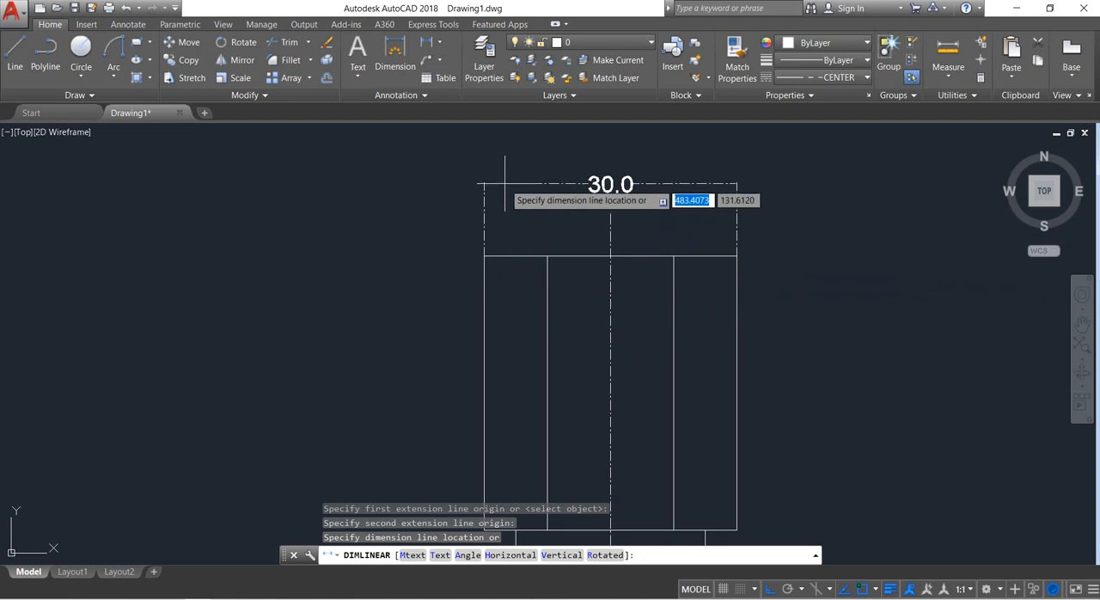
left_click(549, 243)
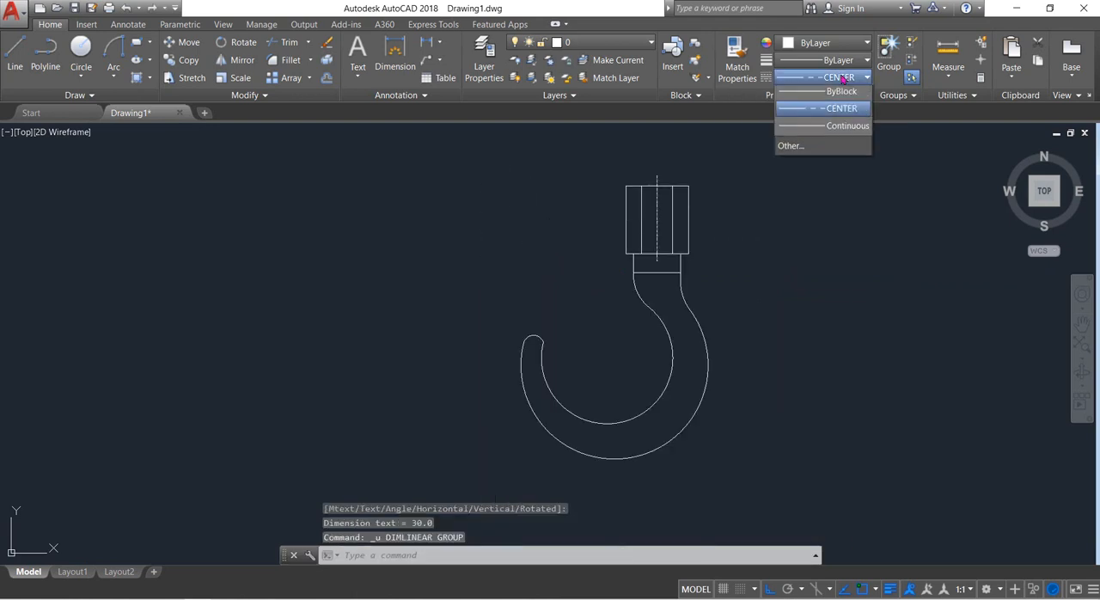
left_click(842, 91)
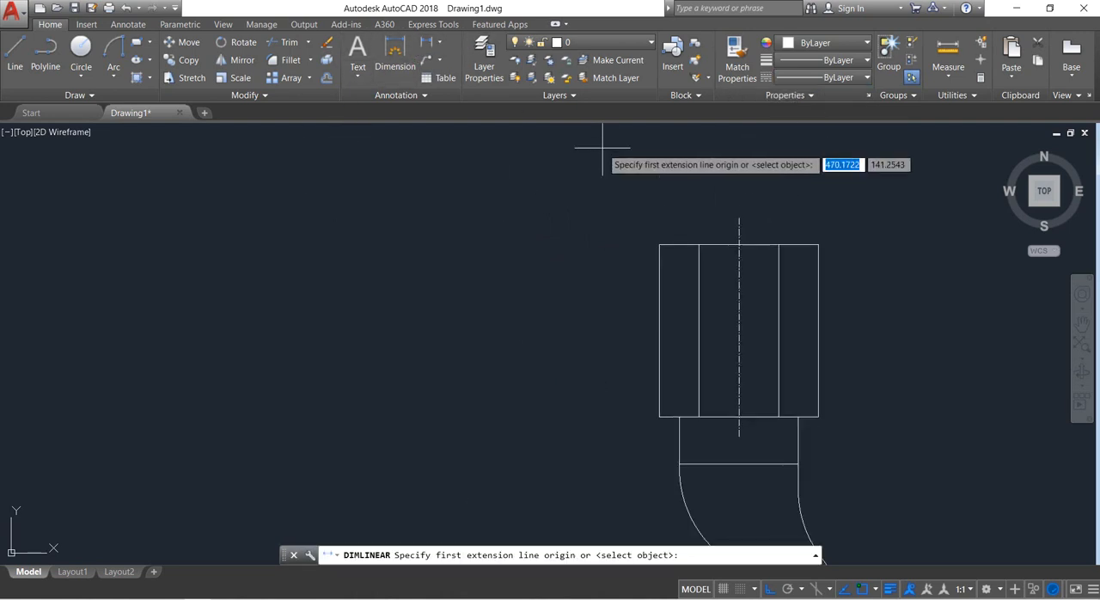
left_click(660, 249)
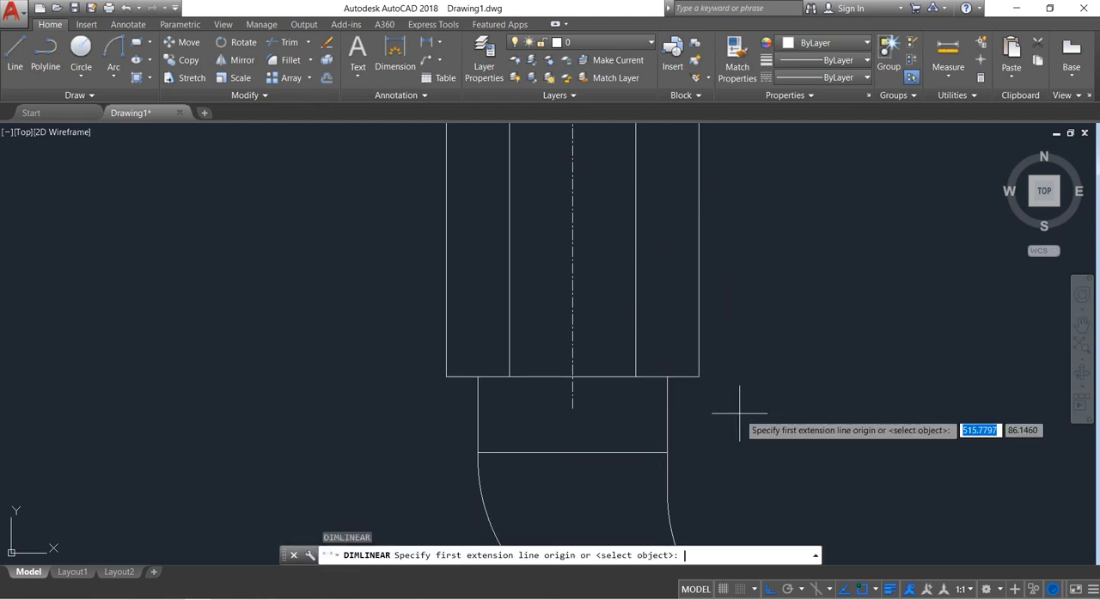
left_click(668, 377)
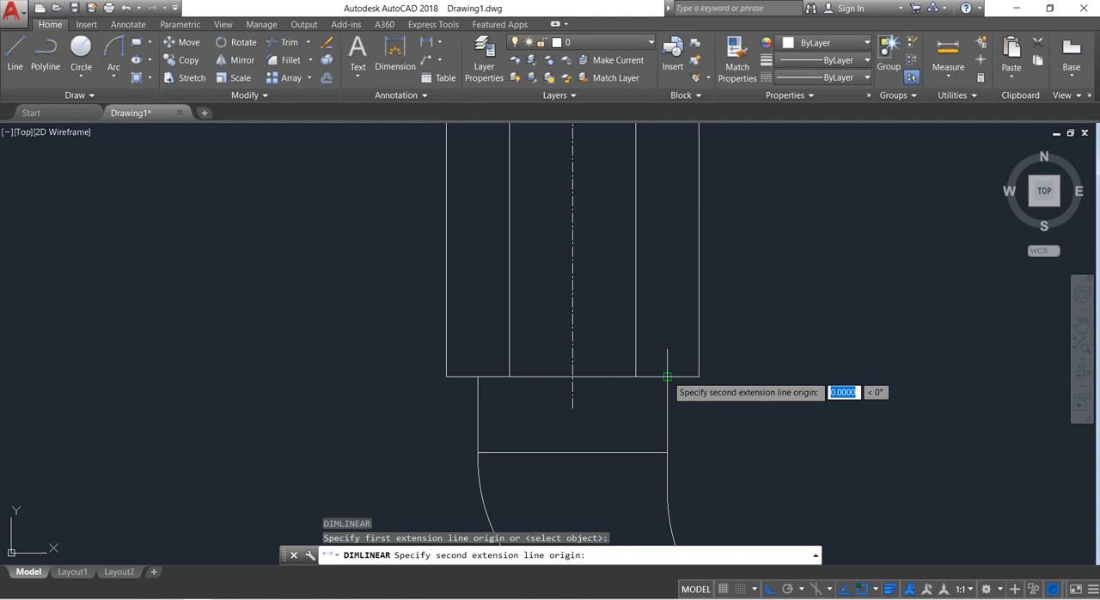
left_click(668, 377)
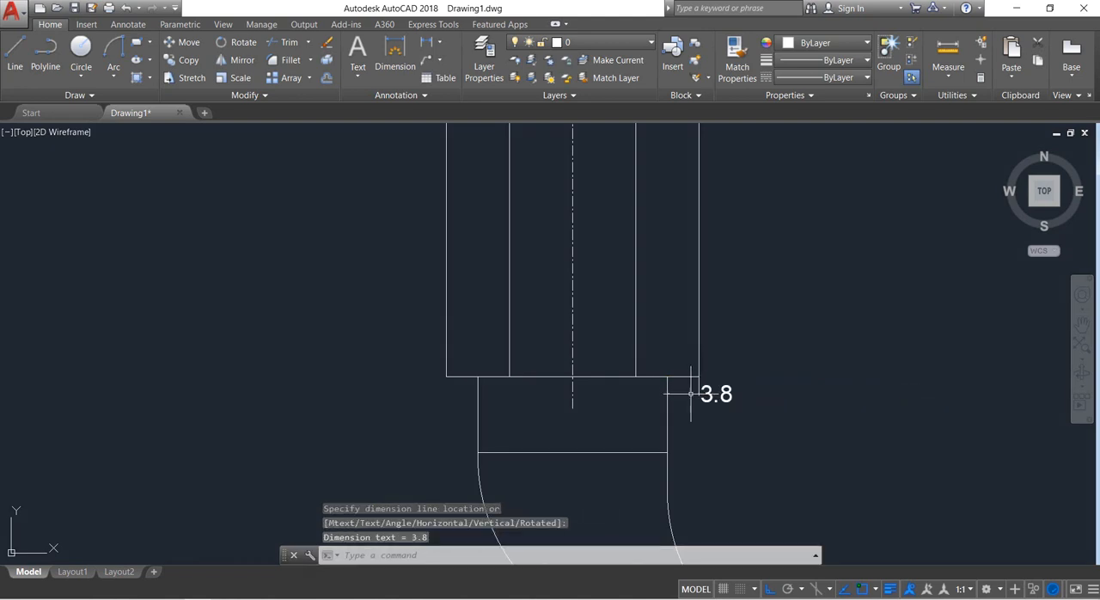
left_click(477, 453)
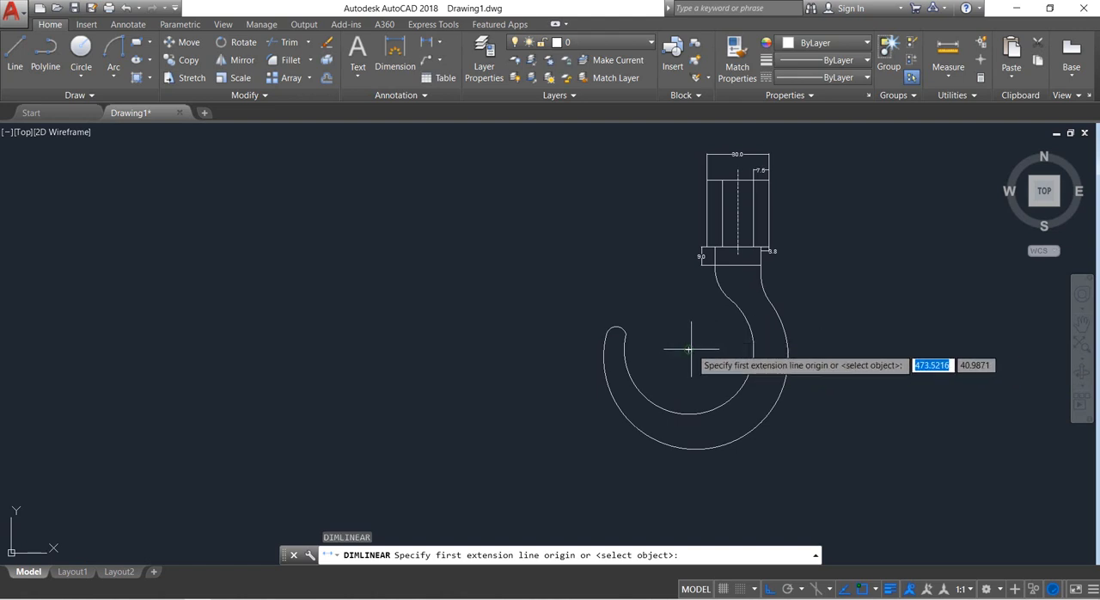
Add linear dimensions: 82.5 inner-hook height, 24.0 neck offset, and 56.0 tip height
left_click(701, 176)
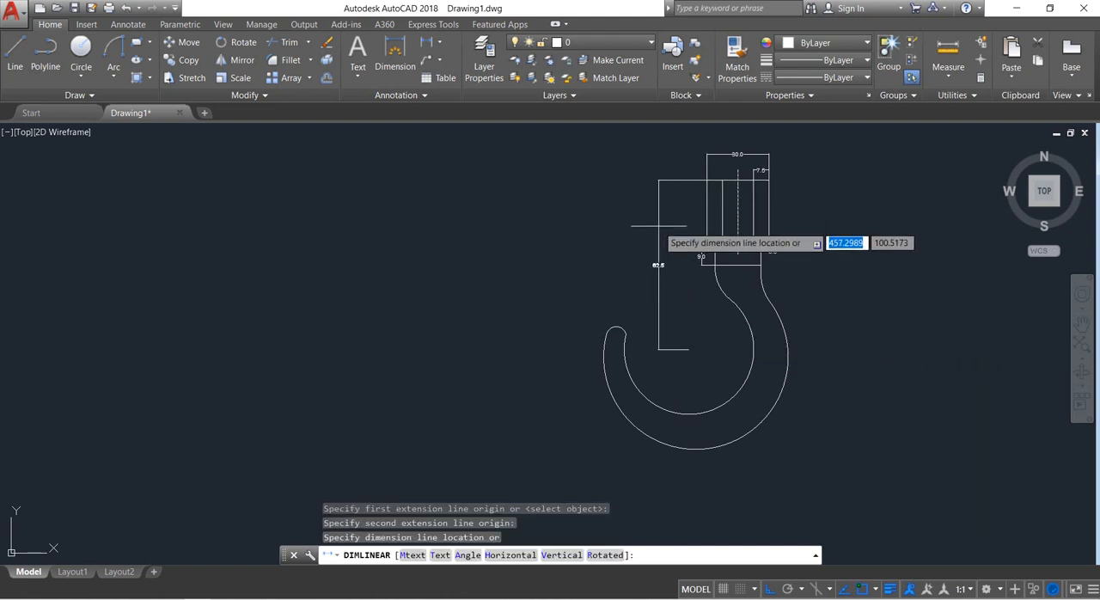
left_click(701, 305)
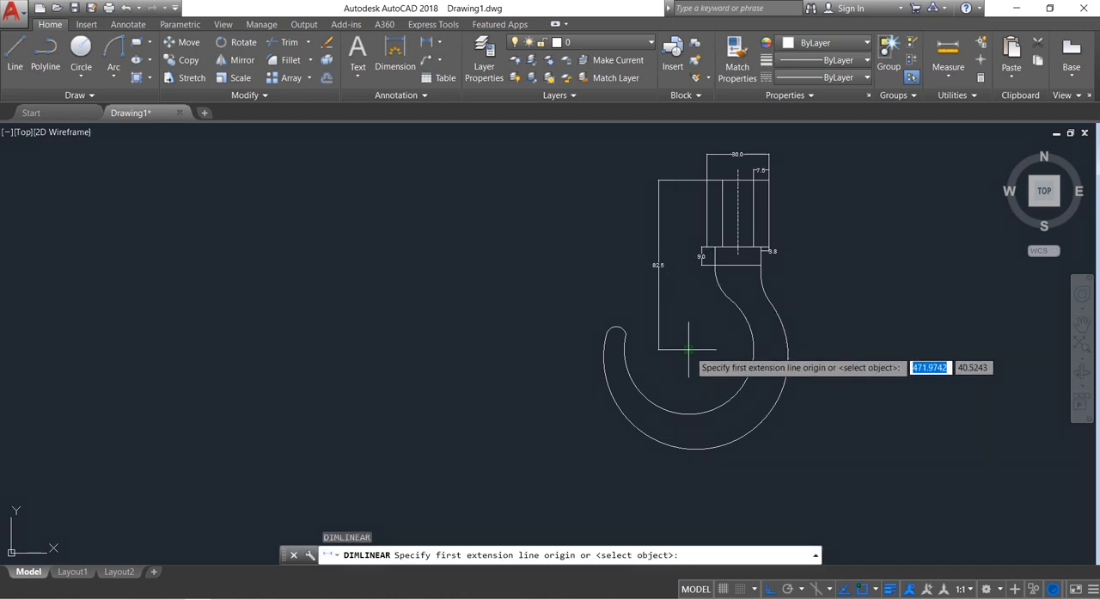
mouse_move(734, 249)
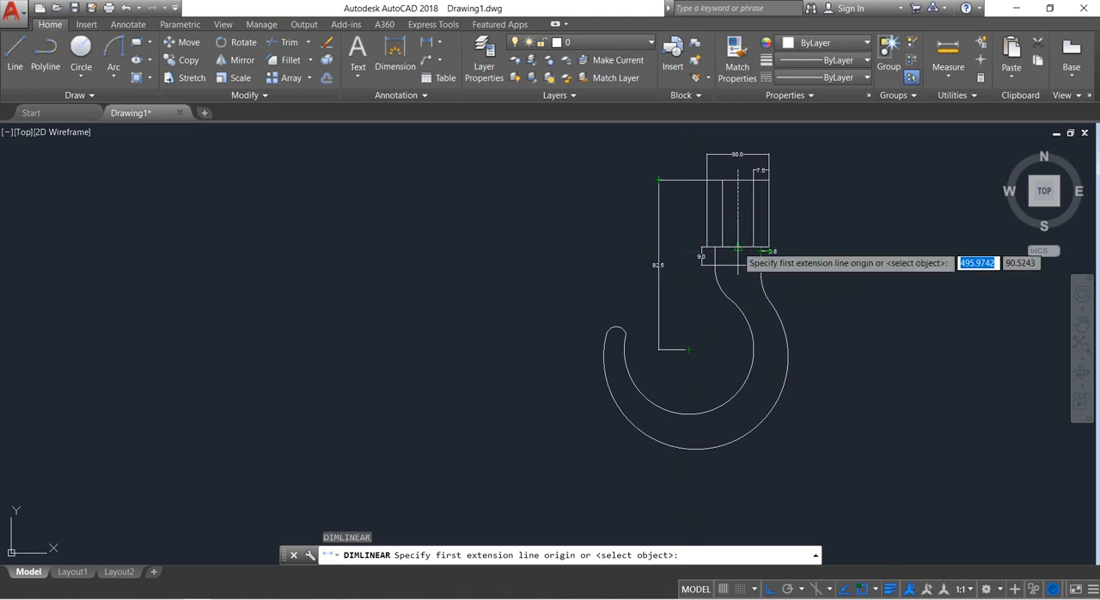
left_click(737, 247)
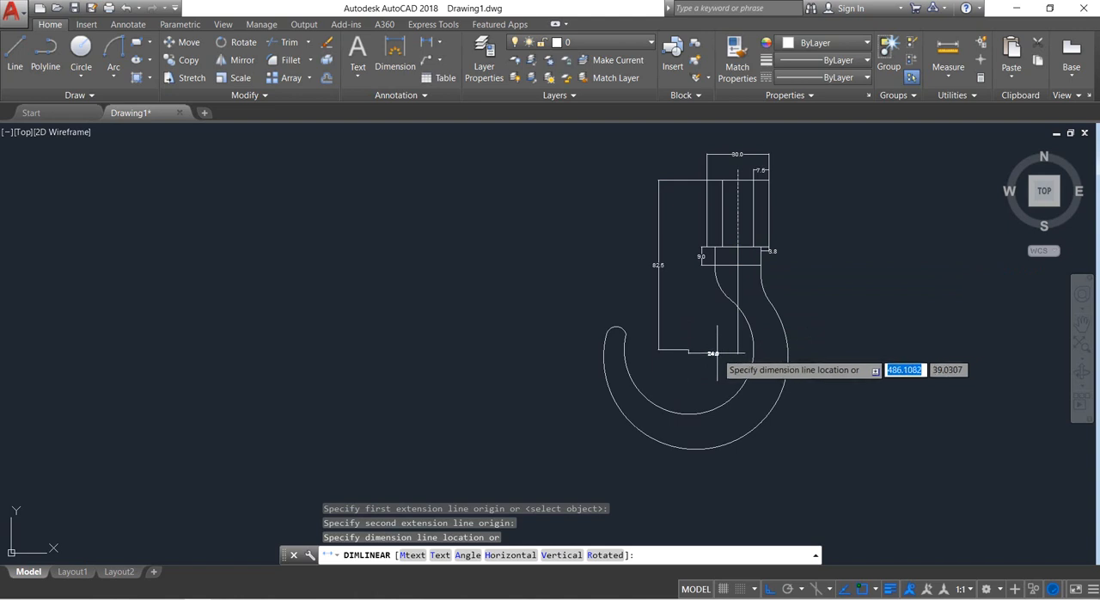
left_click(763, 350)
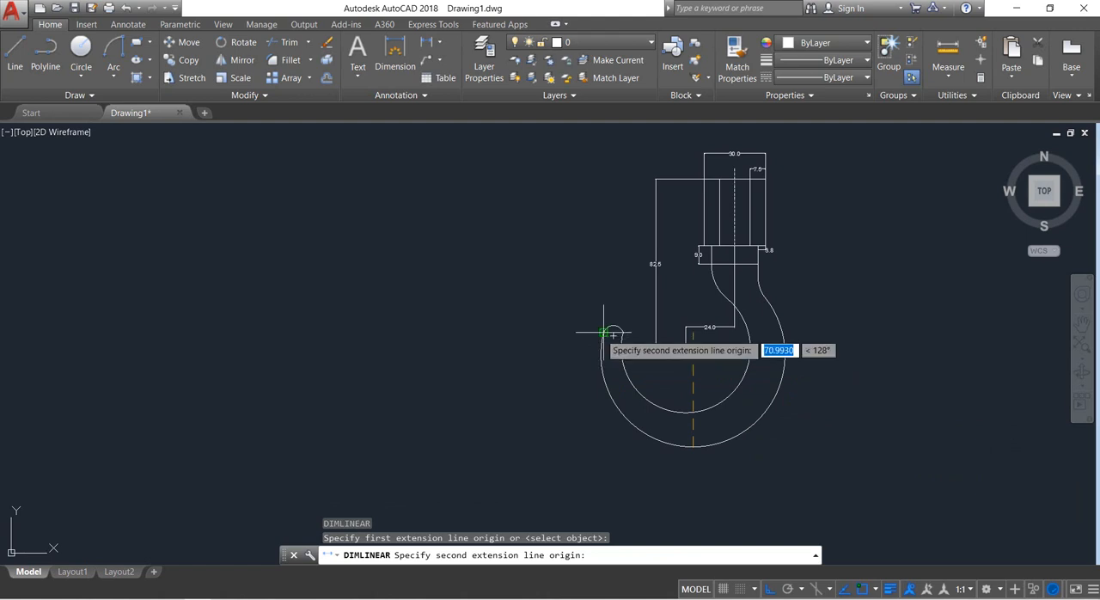
left_click(585, 402)
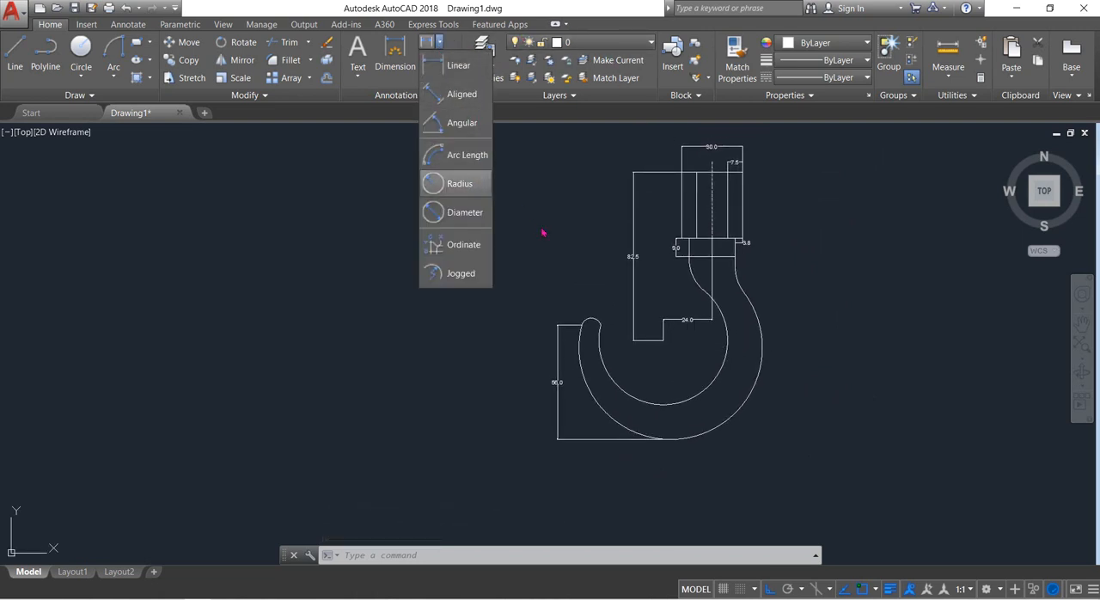
Dimension the outer curve, inner curve and rounded tip radii (R45.0, R31.5, R5.0)
left_click(459, 183)
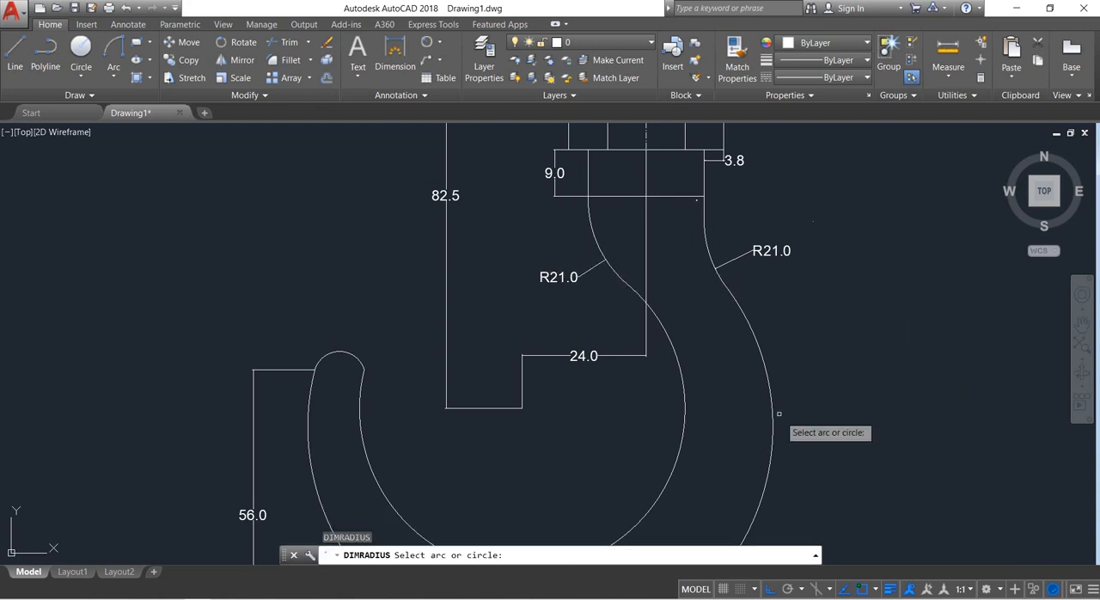
left_click(773, 412)
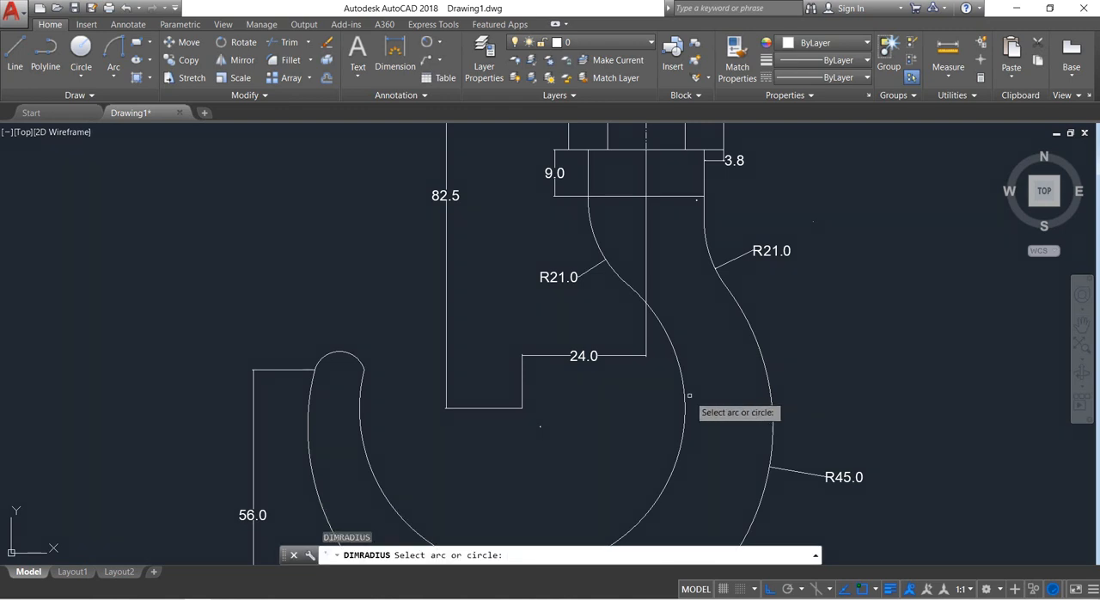
left_click(689, 395)
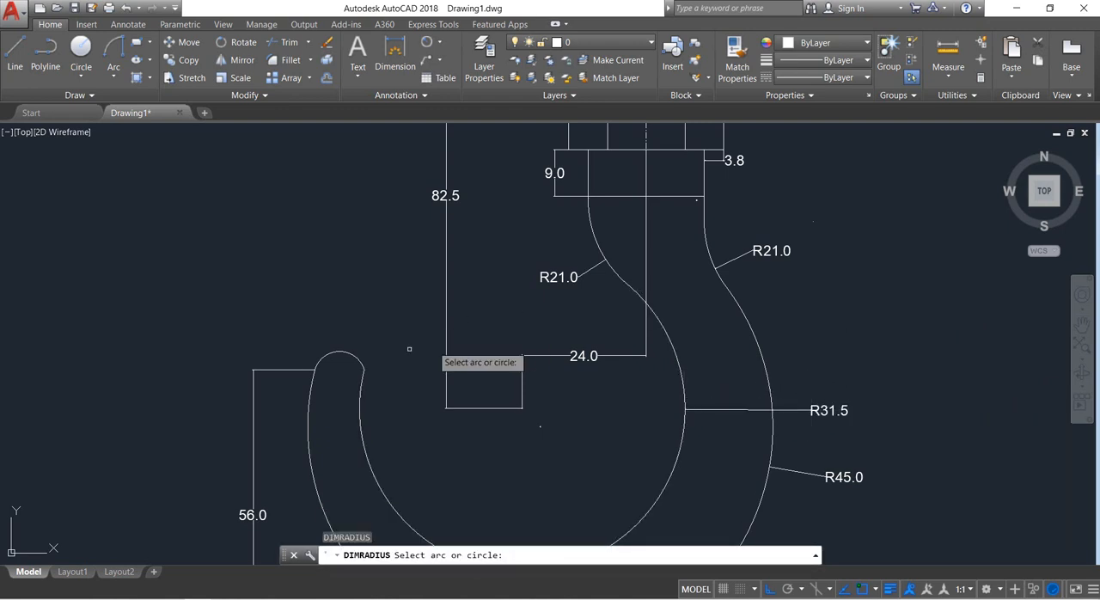
left_click(339, 352)
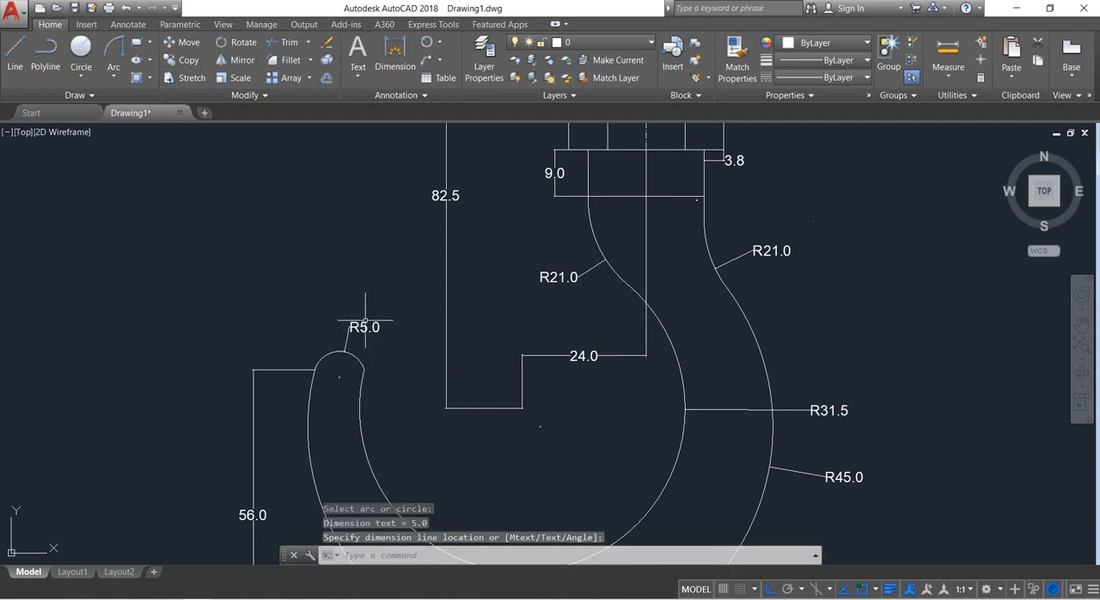
scroll("down", 3)
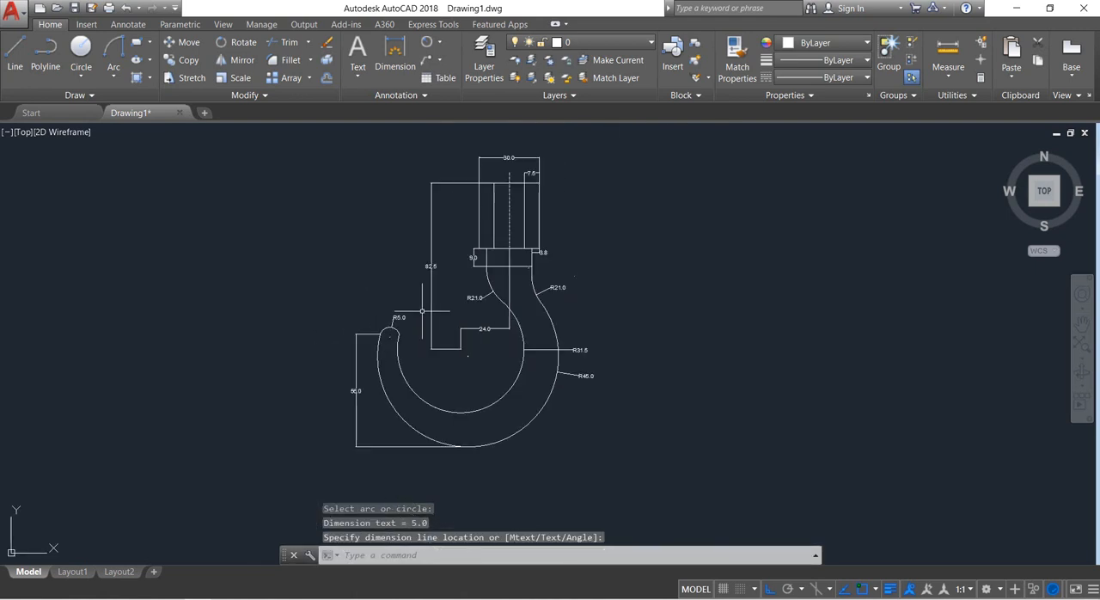
left_click_drag(421, 310, 518, 343)
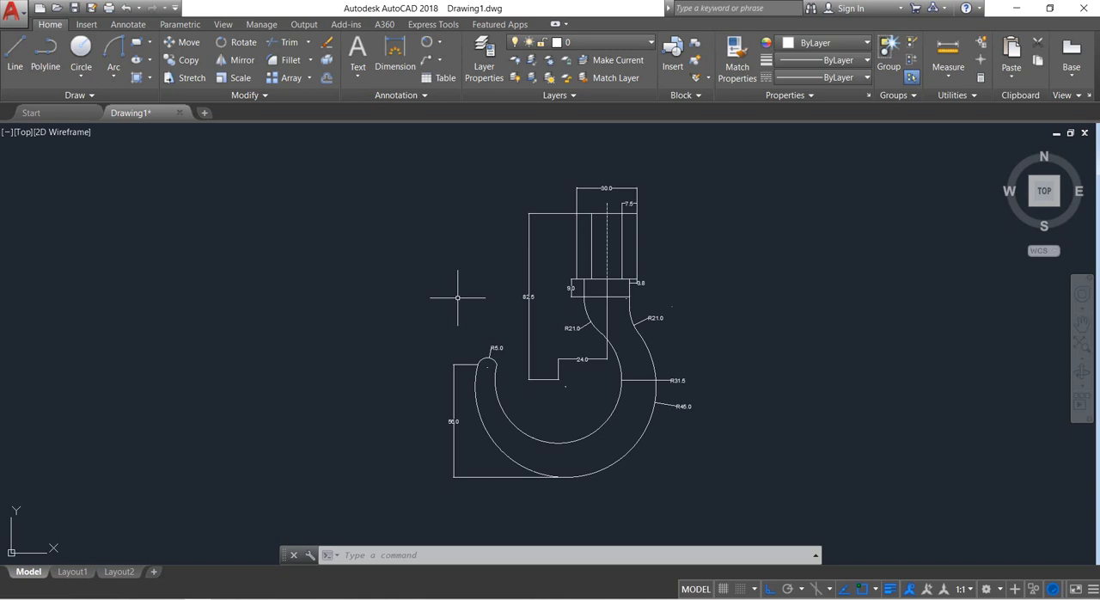
mouse_move(353, 393)
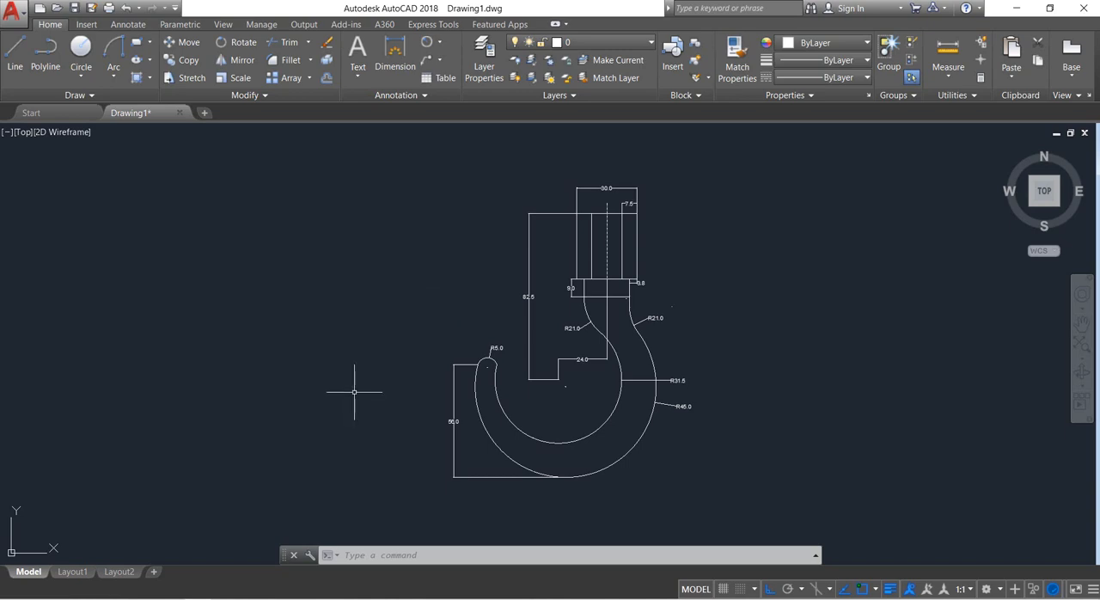